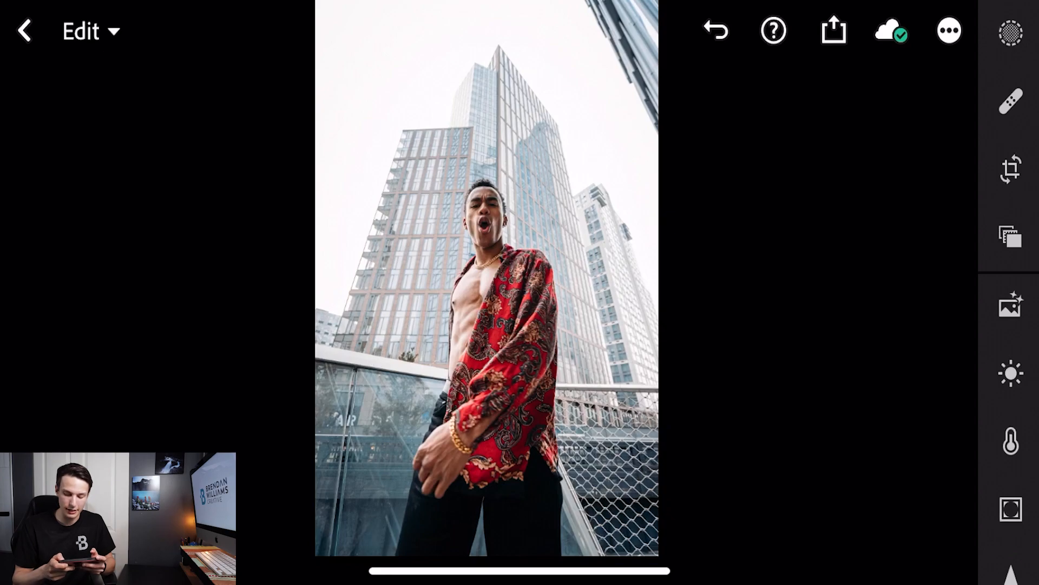
In the Light panel, lower Exposure to -0.60 and raise Contrast to +70.
left_click(1011, 373)
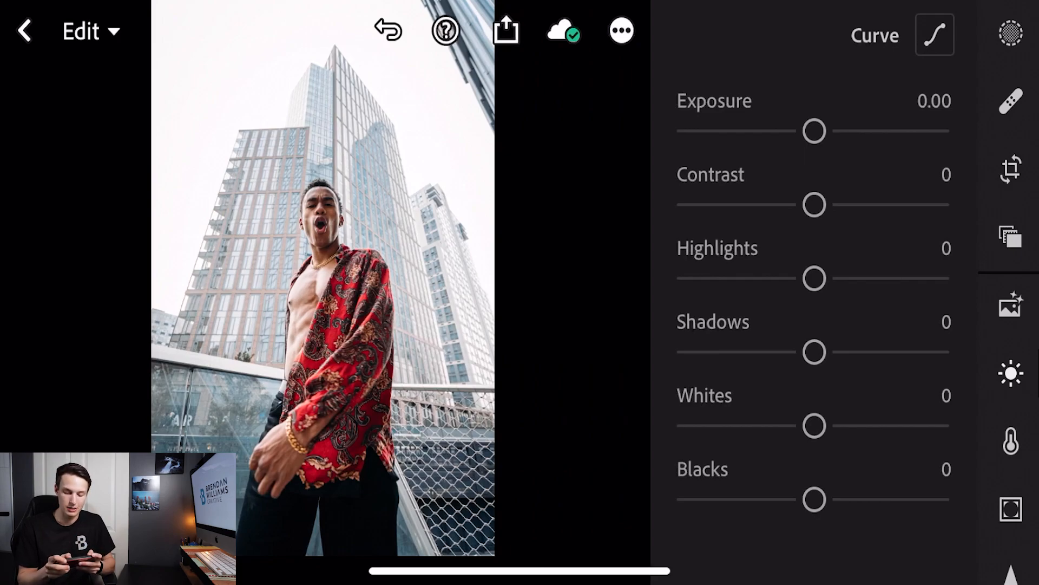
left_click_drag(814, 131, 808, 131)
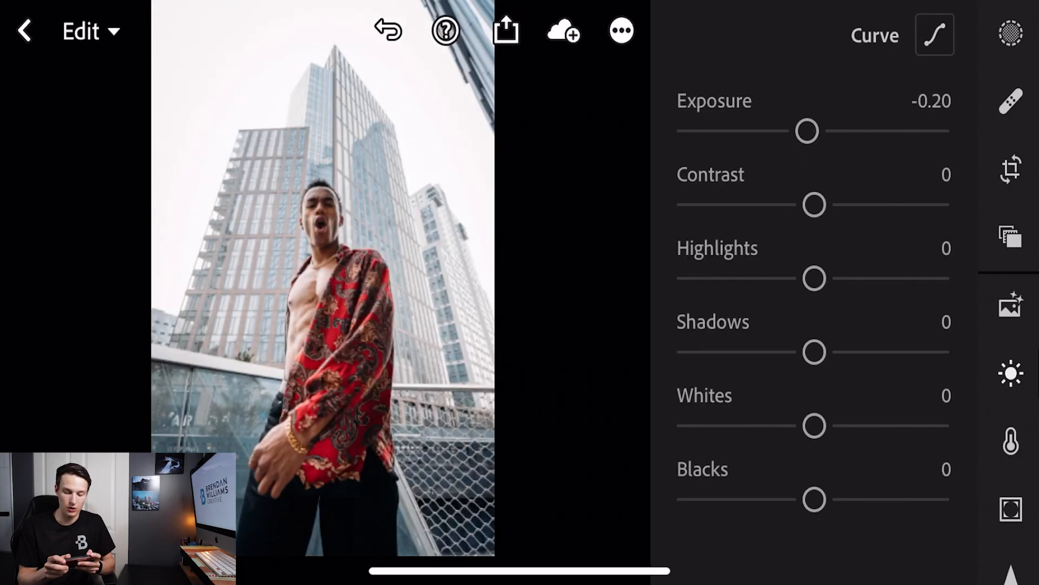
left_click_drag(807, 131, 794, 131)
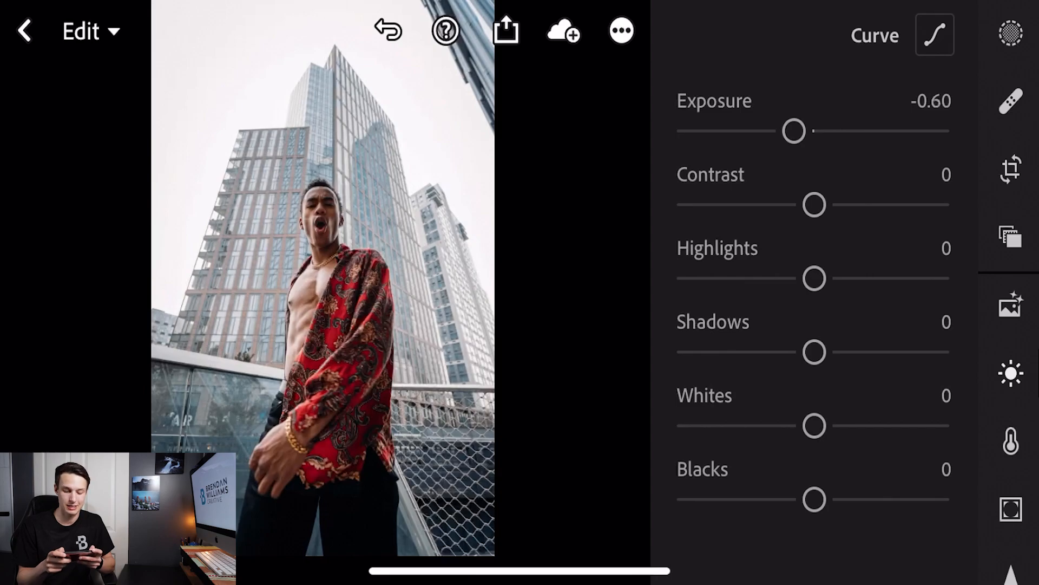
left_click_drag(815, 205, 862, 206)
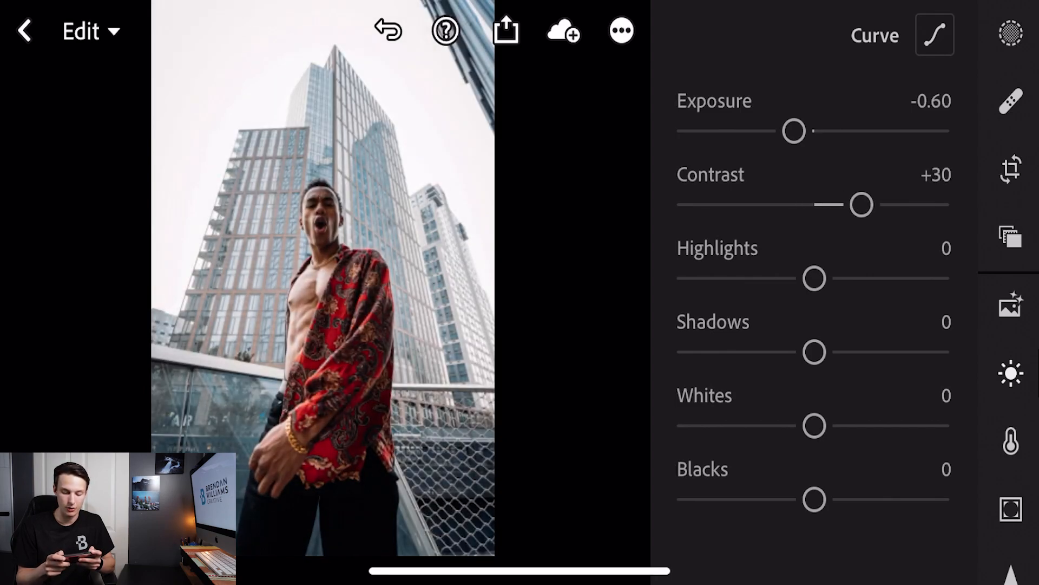
left_click_drag(862, 206, 899, 206)
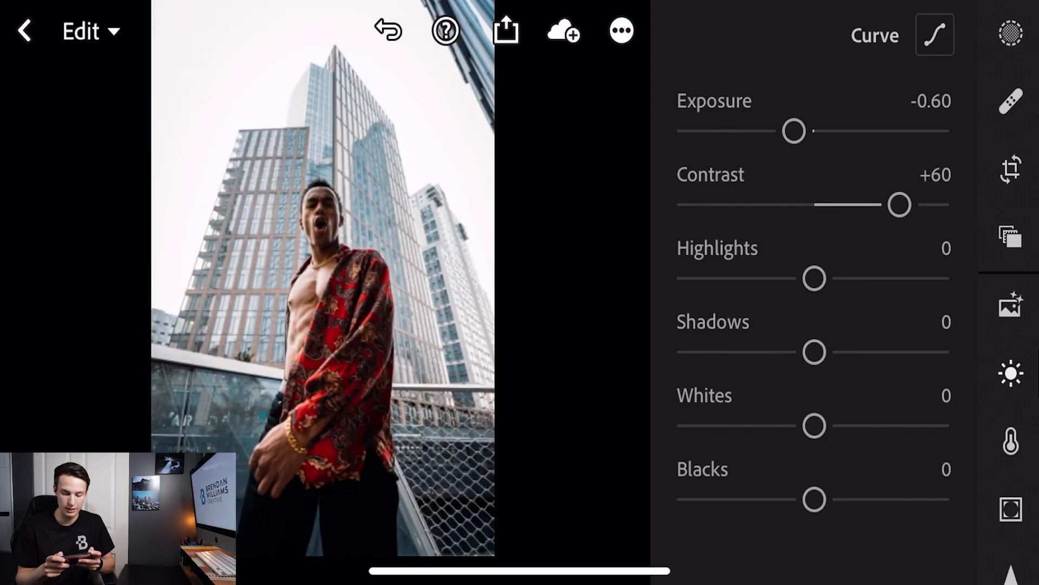
left_click_drag(898, 206, 912, 206)
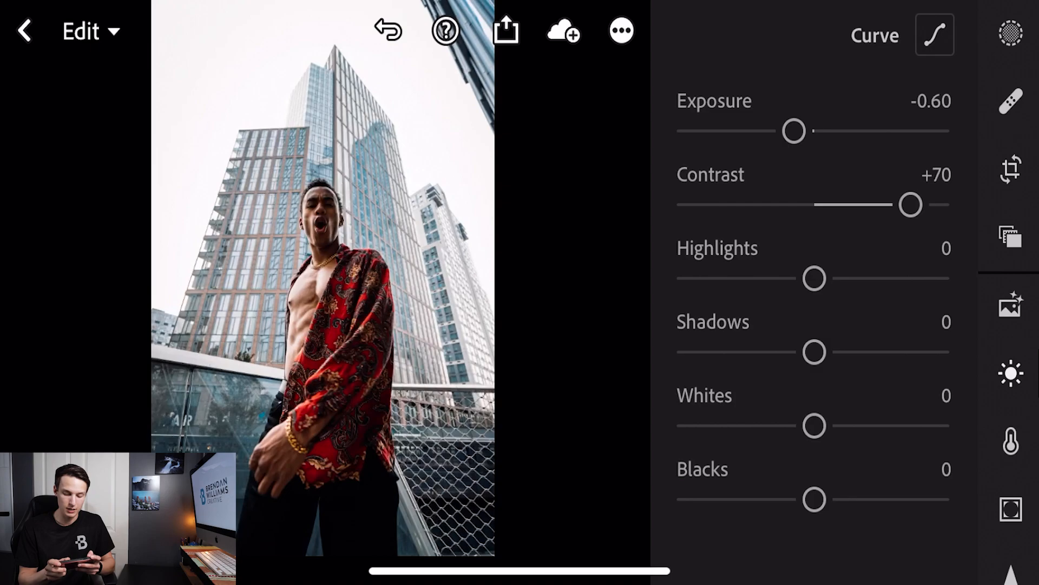
Pull Highlights down to -70 and lift Shadows to +35.
left_click_drag(814, 278, 766, 278)
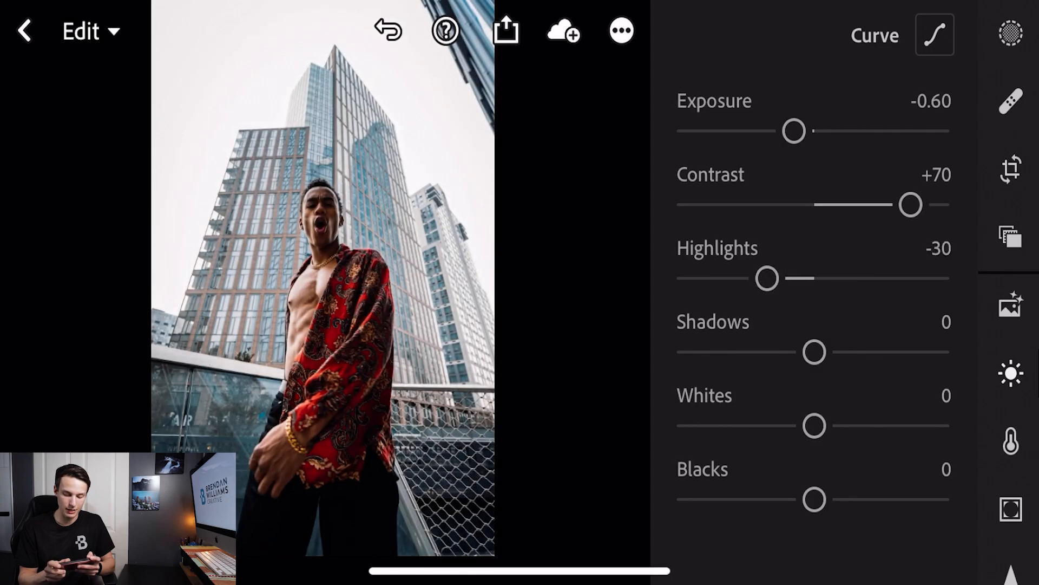
left_click_drag(766, 278, 735, 278)
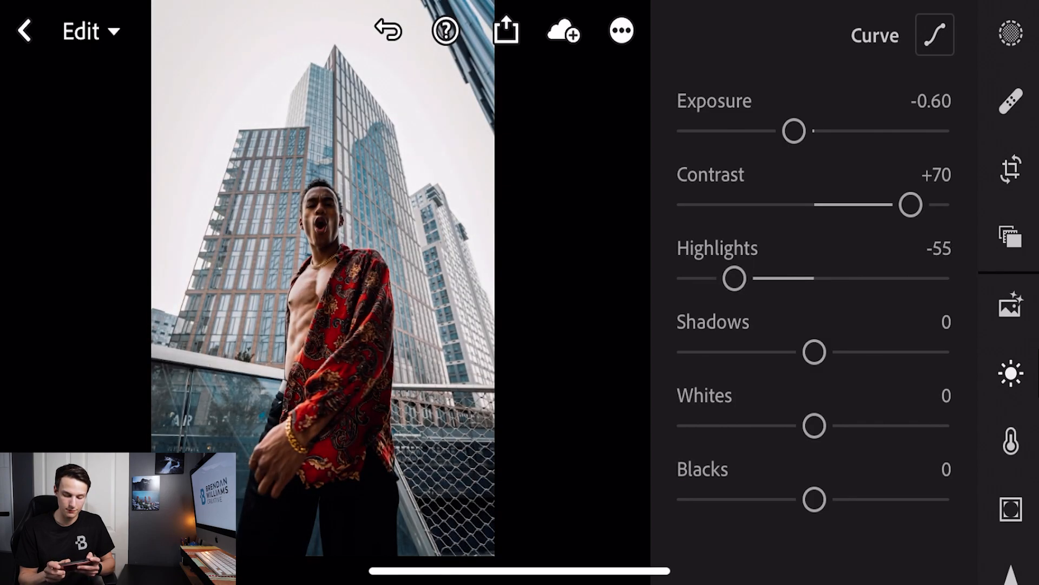
left_click_drag(735, 278, 718, 279)
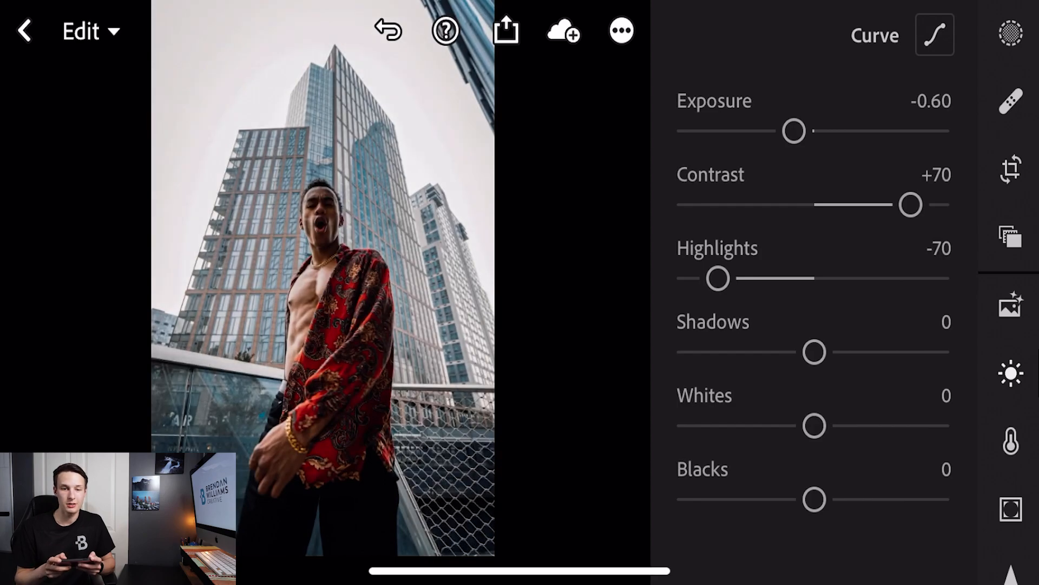
left_click_drag(813, 353, 822, 353)
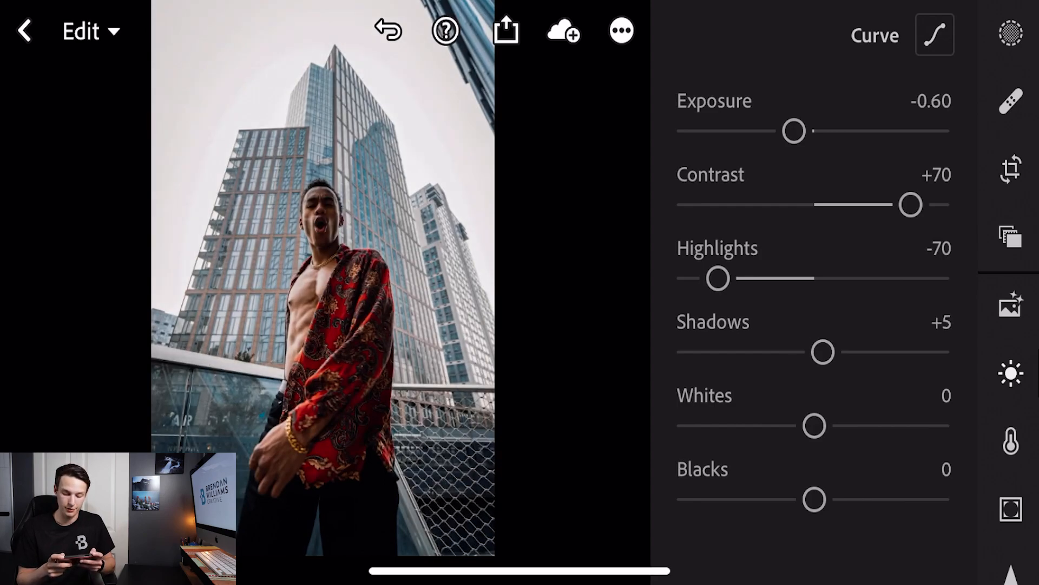
left_click_drag(823, 352, 870, 352)
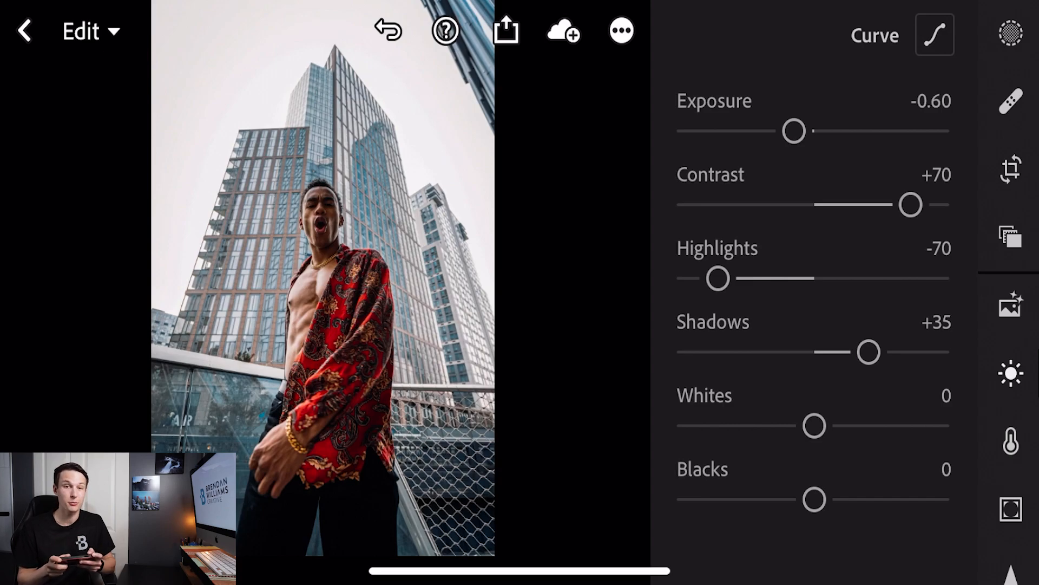
Lower Whites to -40 and raise Blacks to +40.
left_click_drag(814, 427, 781, 427)
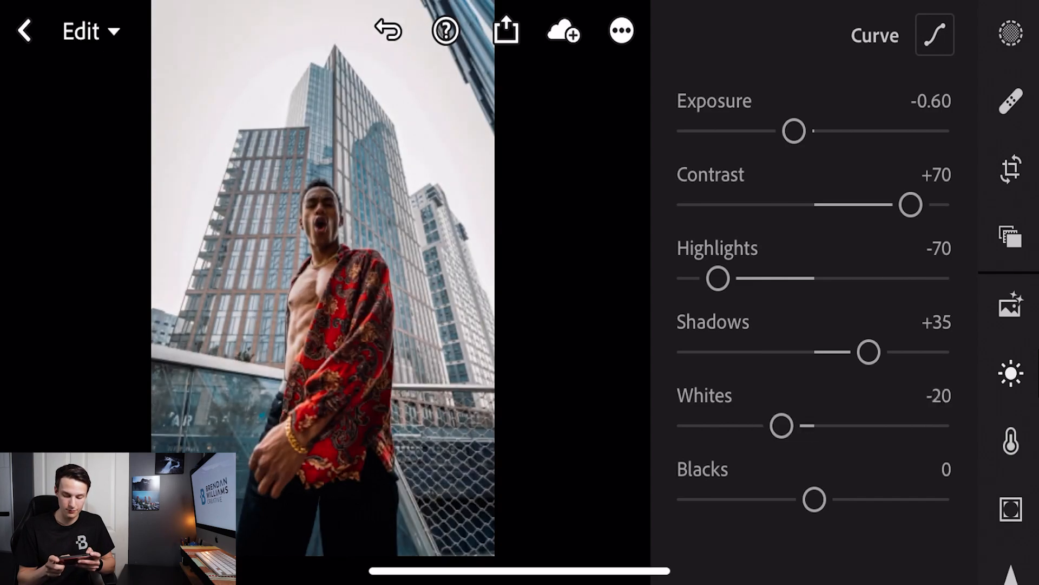
left_click_drag(781, 426, 760, 425)
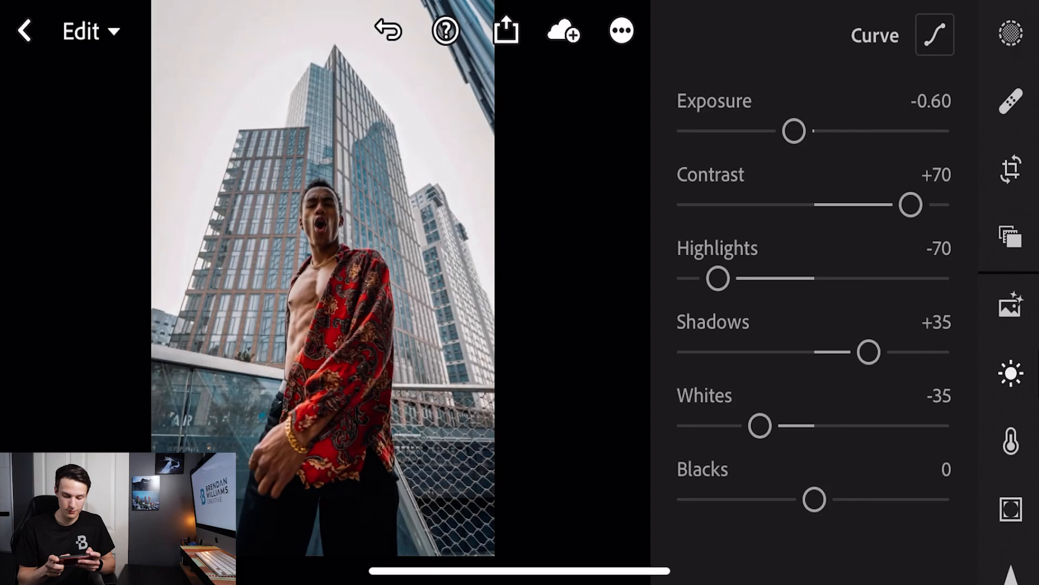
left_click_drag(760, 426, 754, 427)
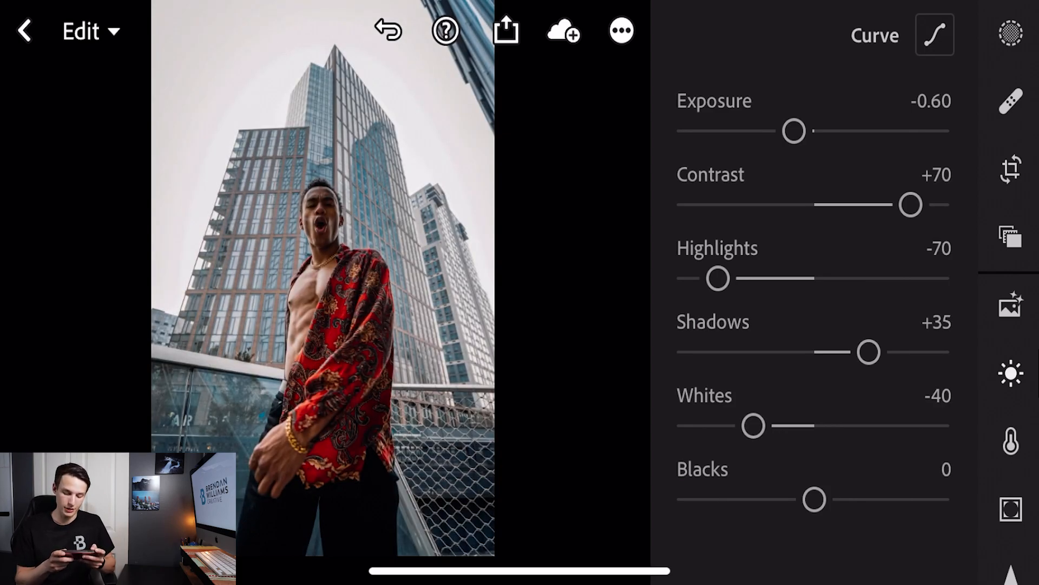
left_click_drag(814, 501, 875, 500)
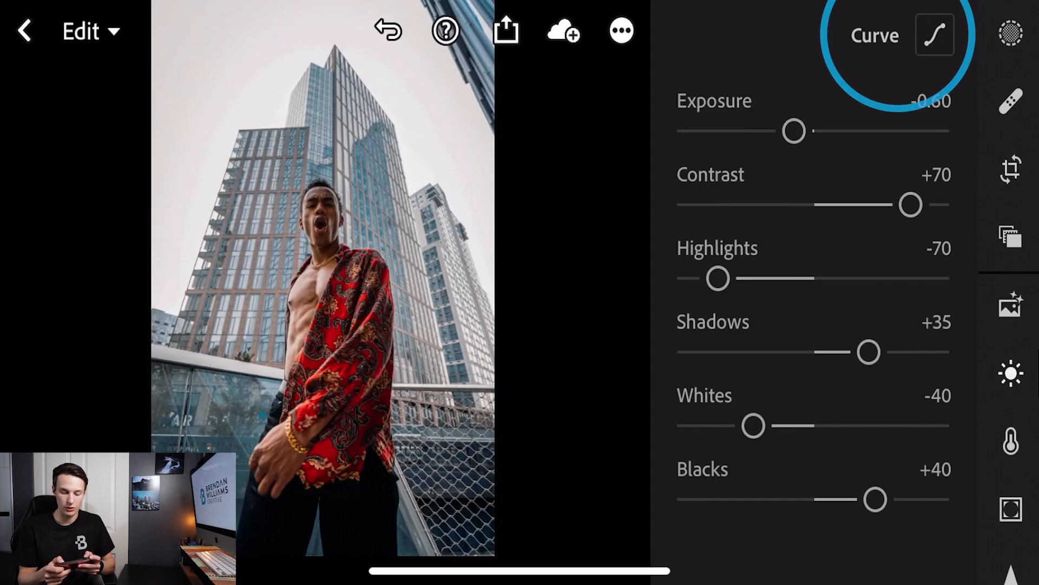
Add tone-curve control points in the shadows and the highlights.
left_click(935, 34)
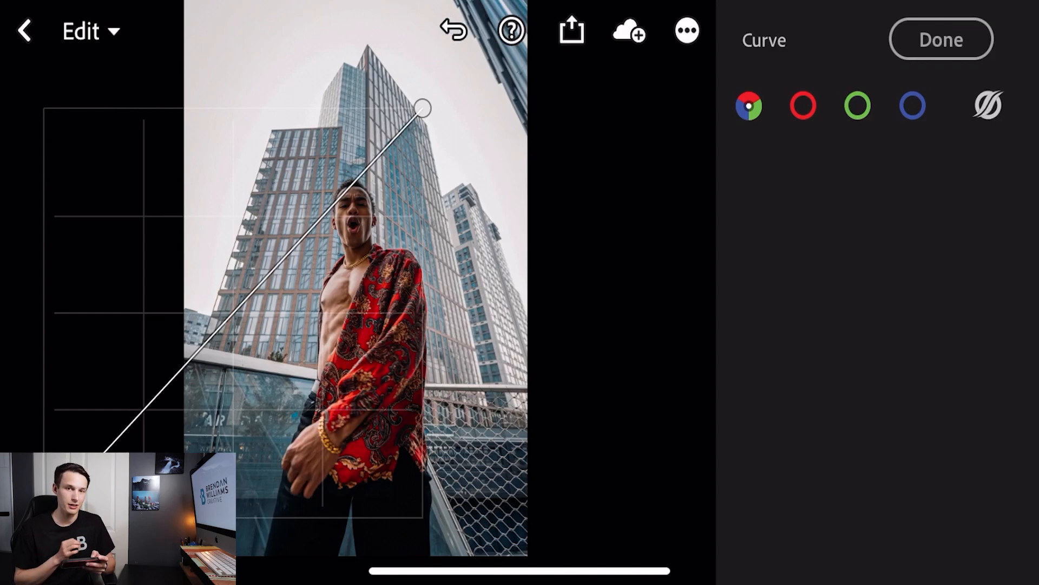
left_click_drag(100, 454, 43, 517)
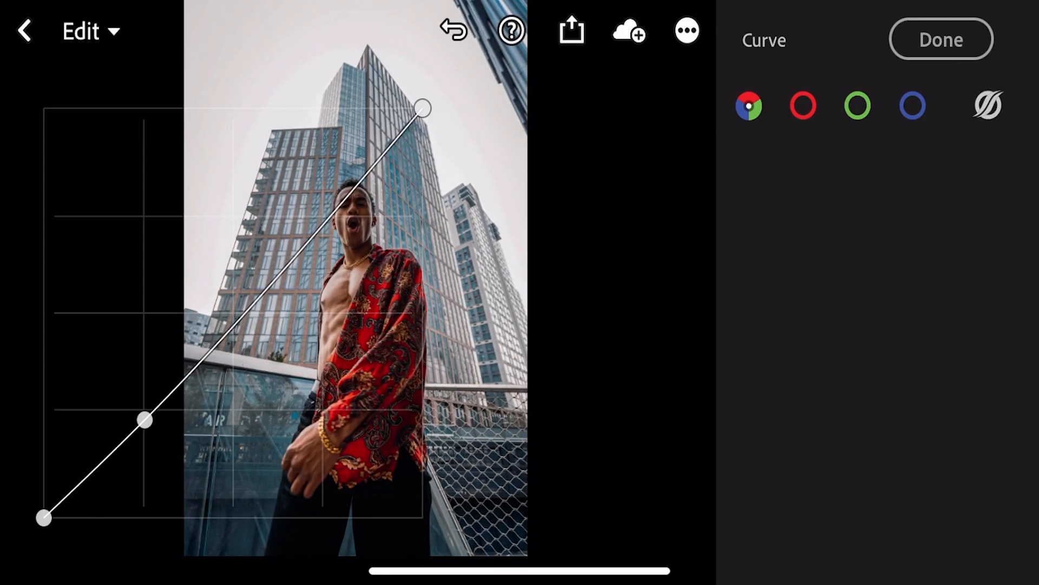
left_click_drag(144, 420, 339, 205)
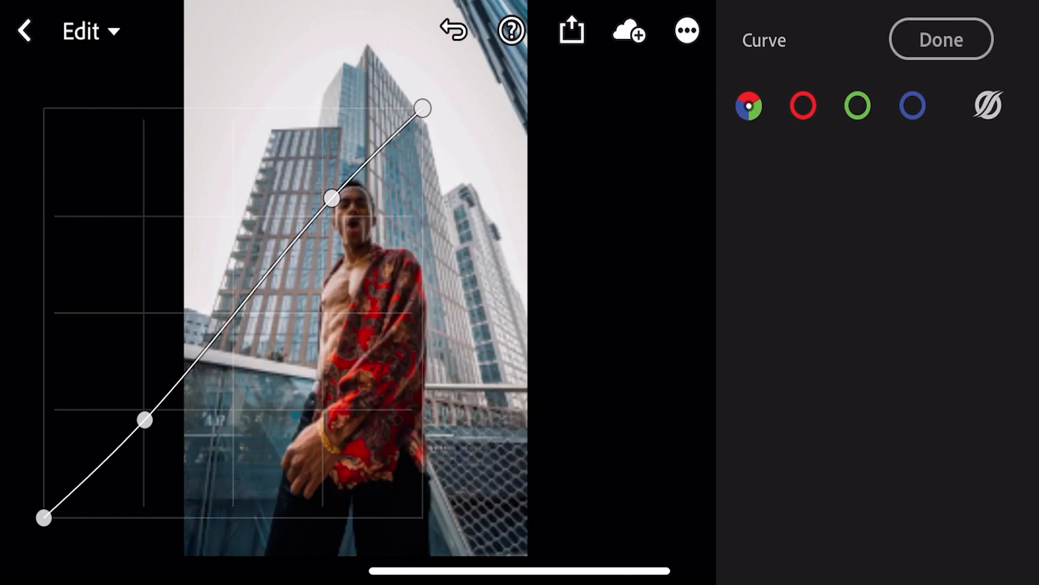
Lift the curve's black point slightly for subtly faded shadows.
left_click_drag(43, 518, 43, 499)
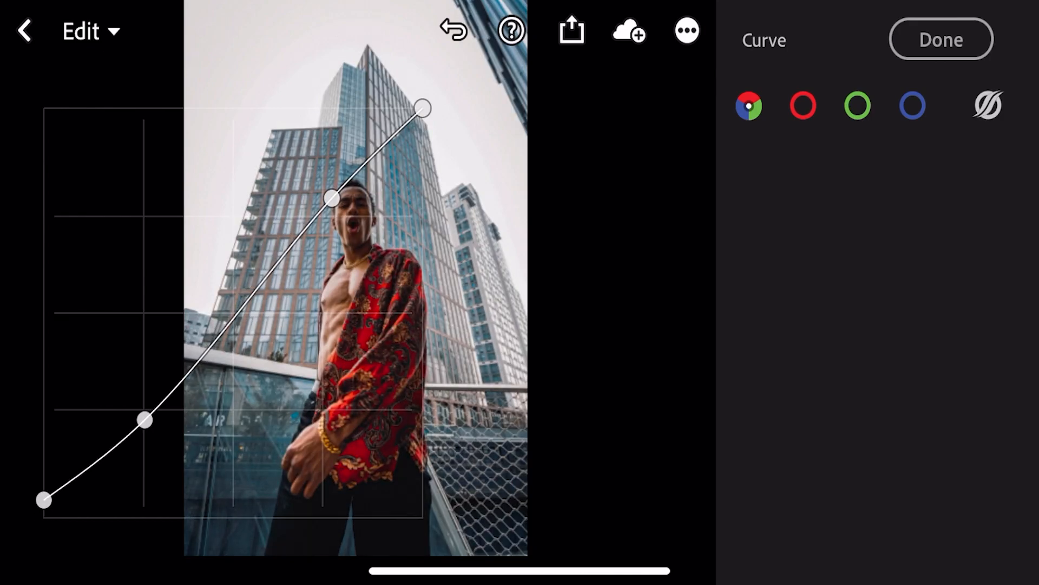
left_click_drag(43, 501, 44, 515)
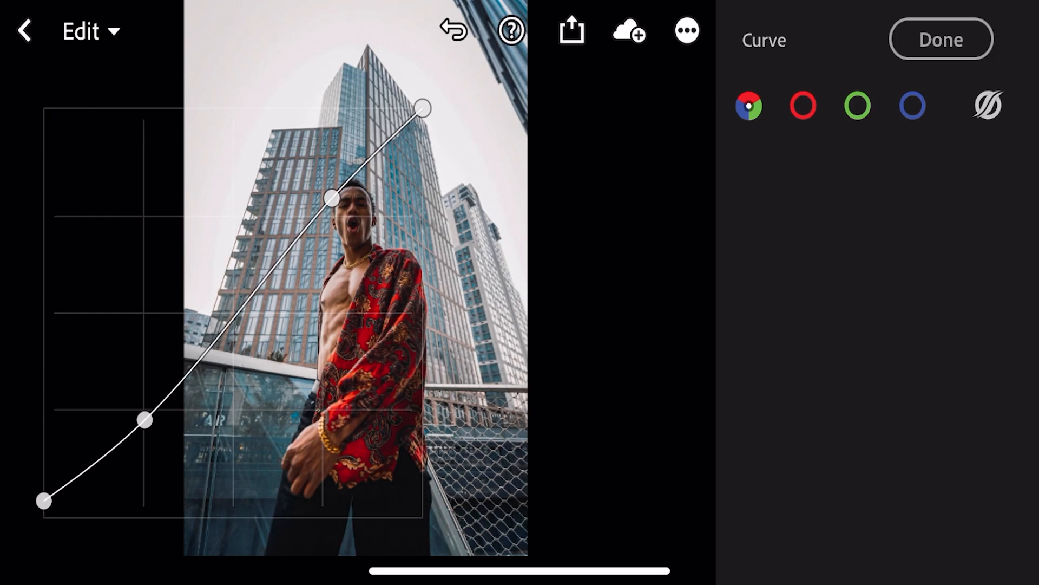
left_click_drag(43, 501, 43, 461)
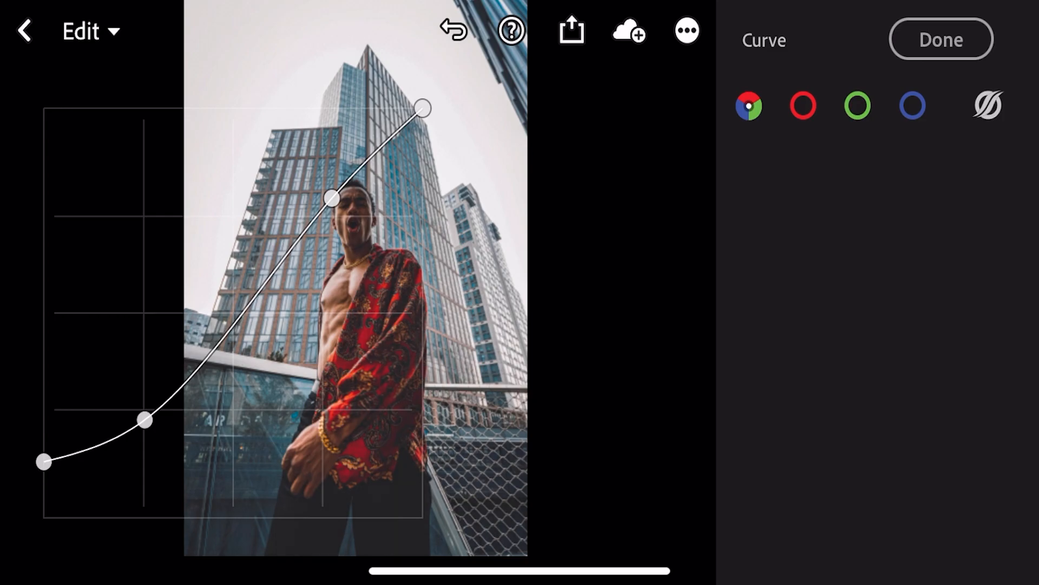
left_click_drag(43, 462, 43, 447)
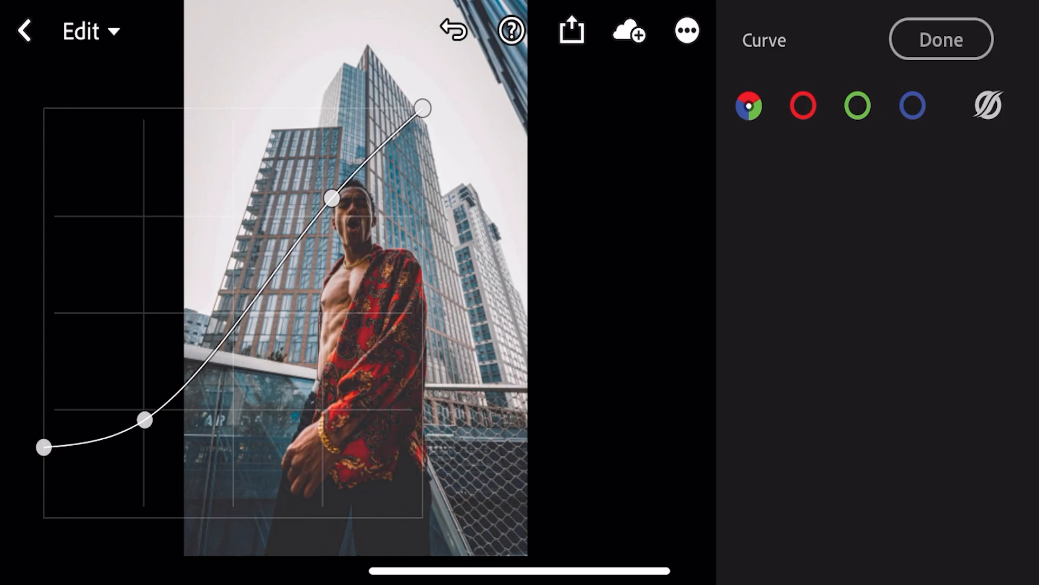
left_click_drag(43, 448, 44, 518)
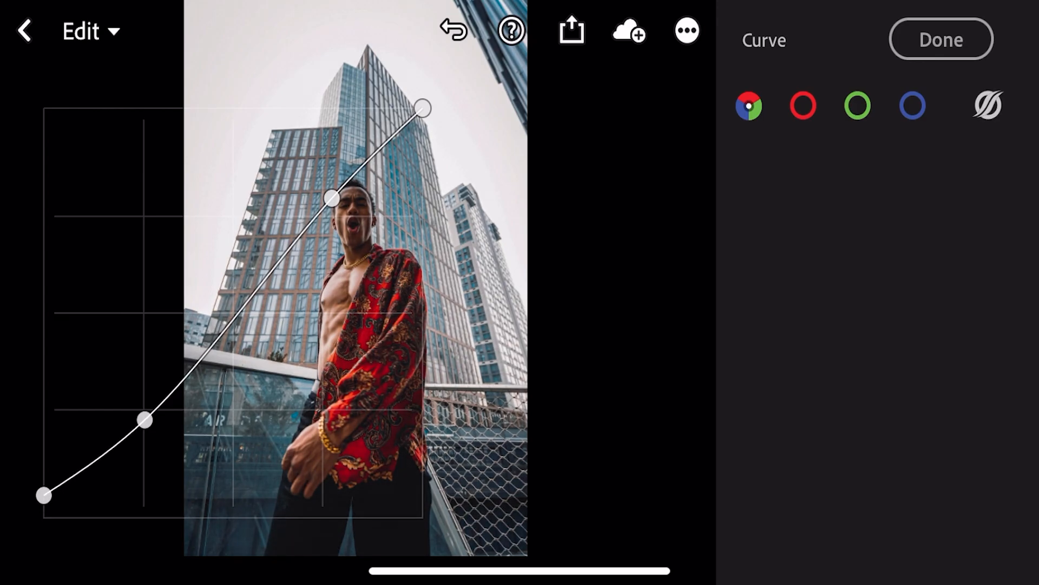
Finish the curve, set Saturation to -30 in the Color panel, and enter Color Mix.
left_click(941, 39)
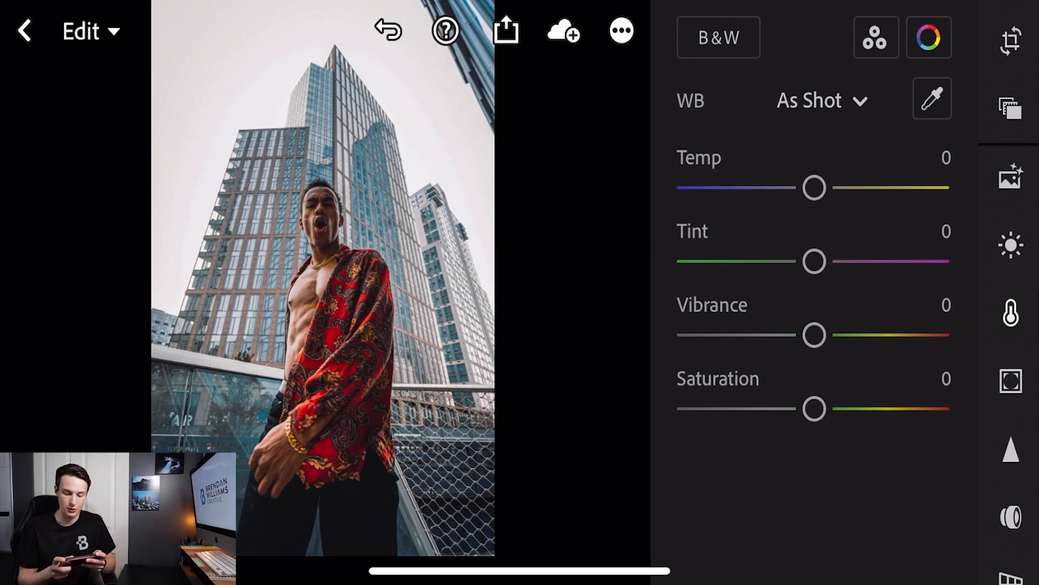
left_click_drag(813, 409, 775, 409)
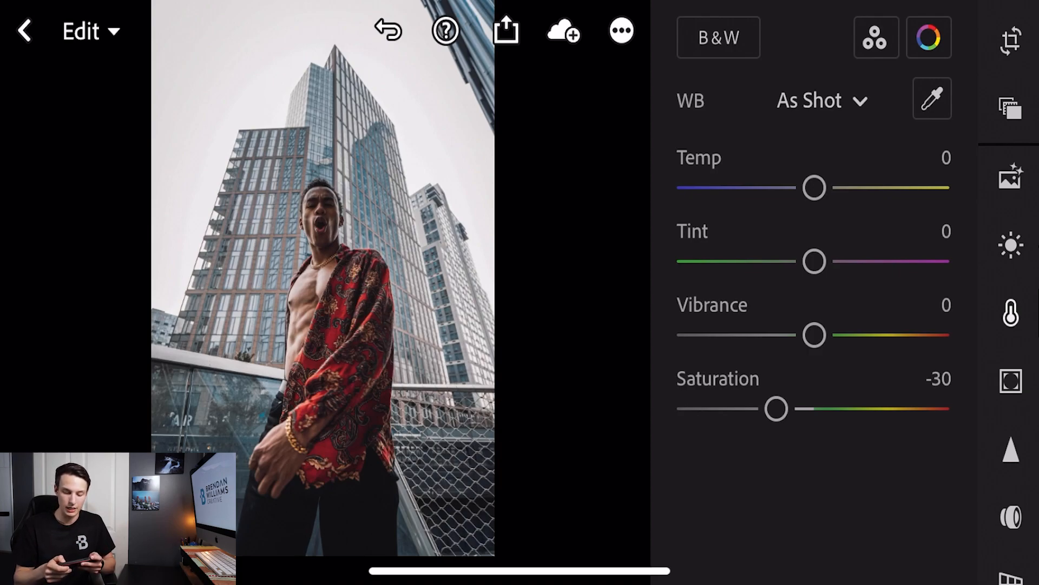
left_click(929, 37)
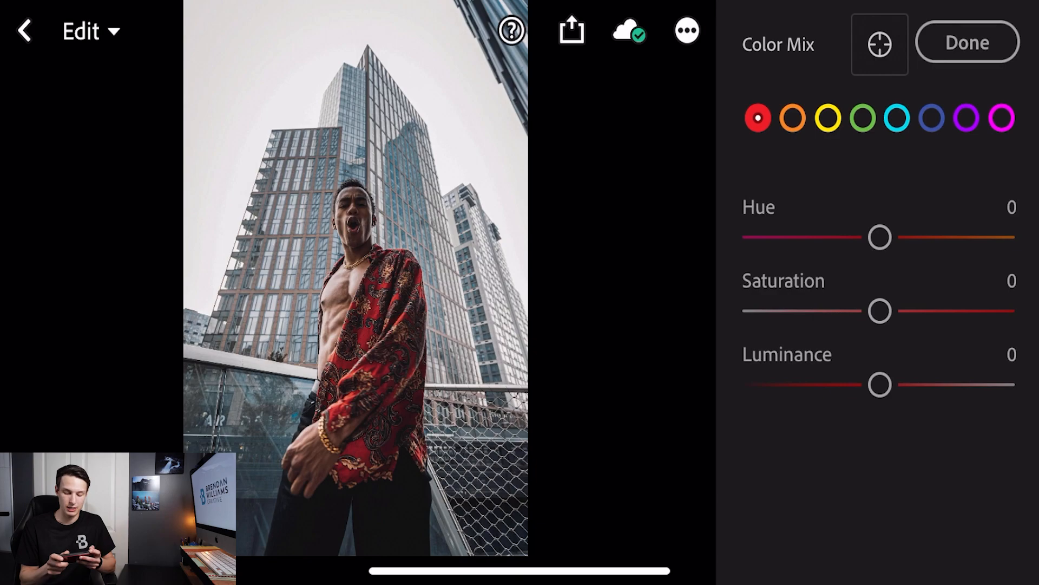
Set the Red range to hue -15, saturation -60 and luminance +50.
left_click_drag(879, 237, 860, 237)
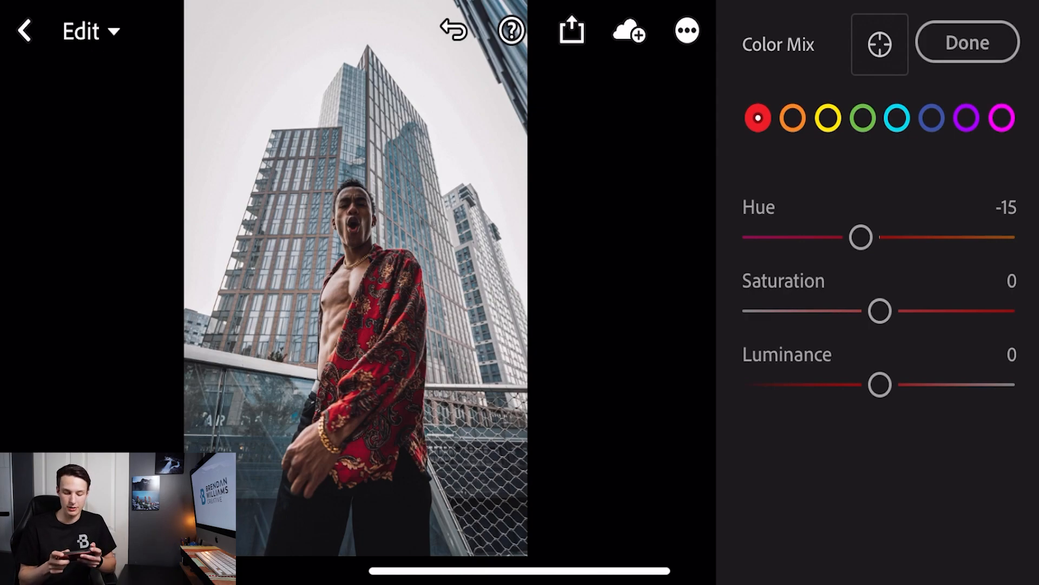
left_click_drag(880, 311, 843, 311)
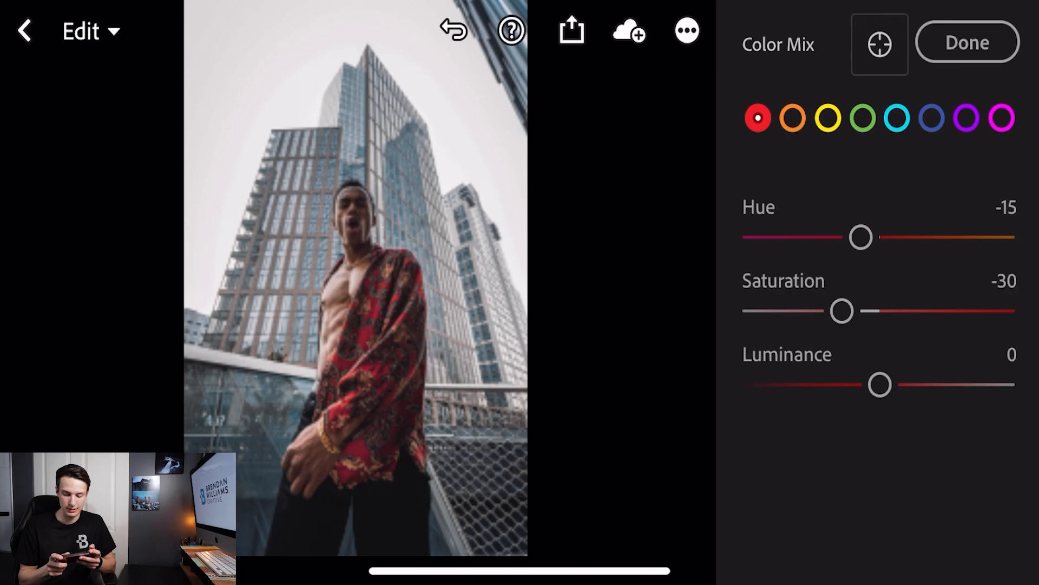
left_click_drag(842, 311, 805, 311)
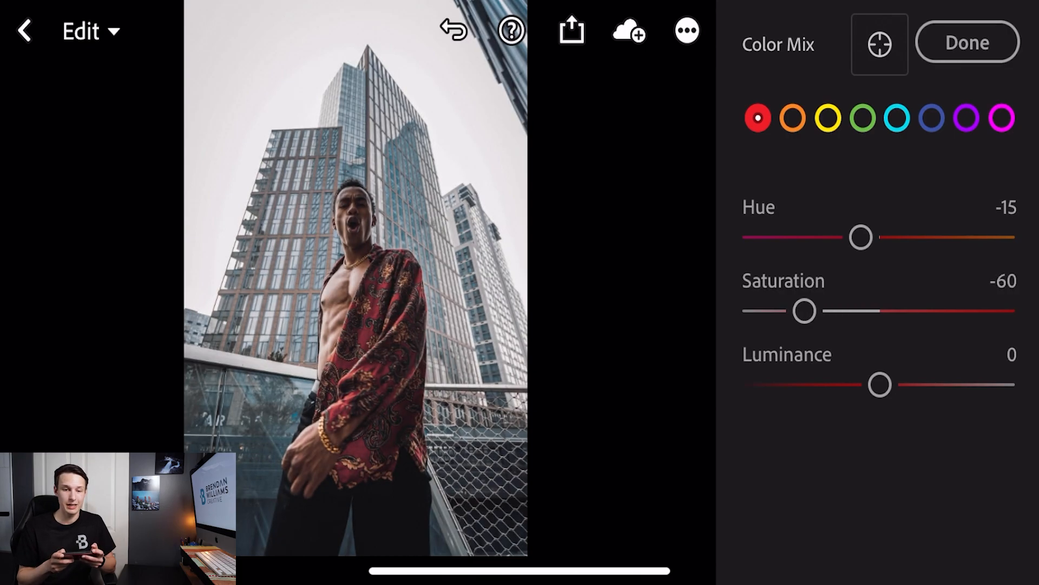
left_click_drag(878, 384, 910, 384)
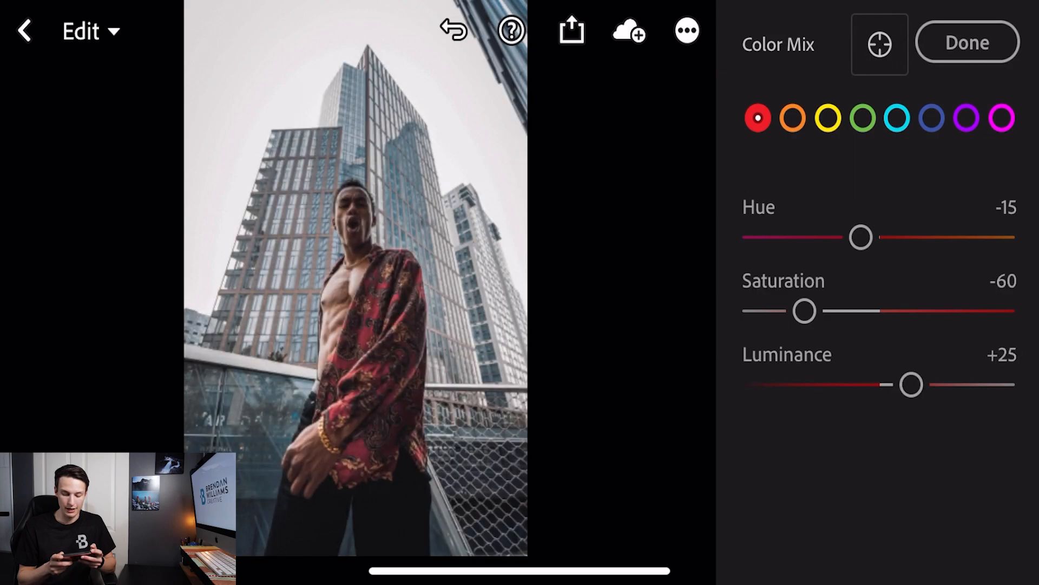
left_click_drag(911, 384, 944, 385)
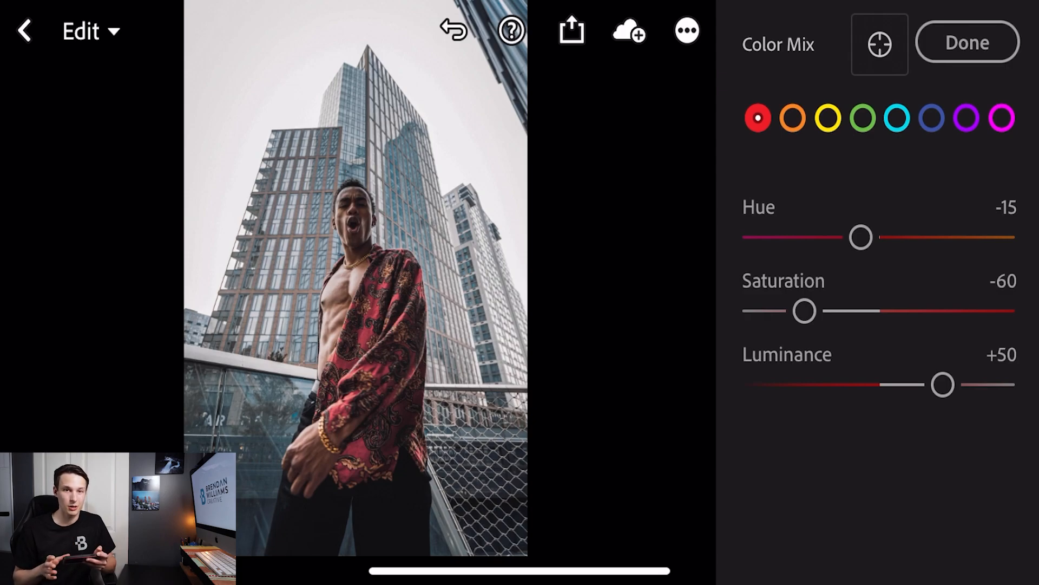
Set the Orange range to hue -15 and saturation -10.
left_click(792, 118)
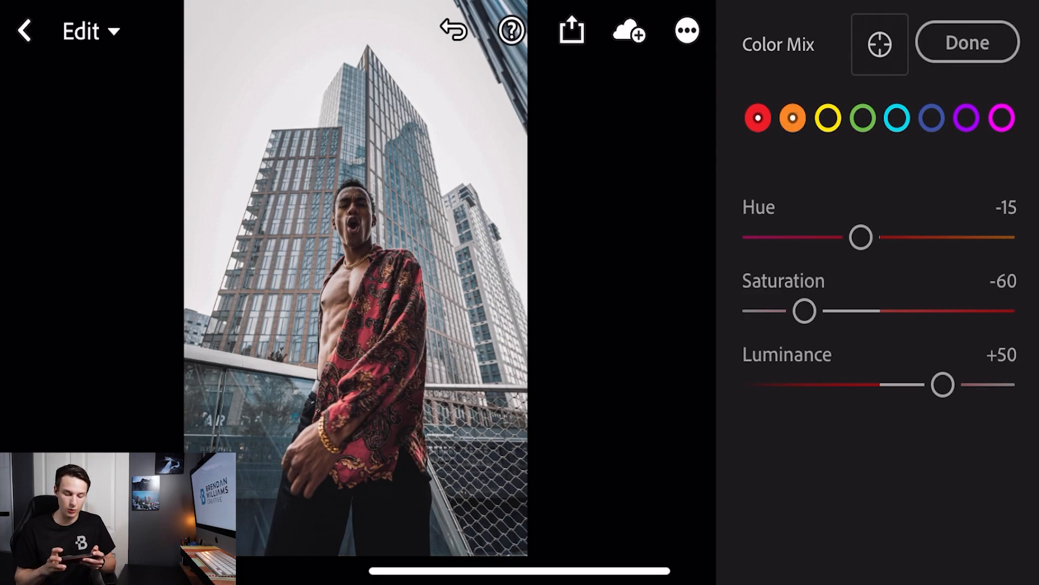
left_click(793, 118)
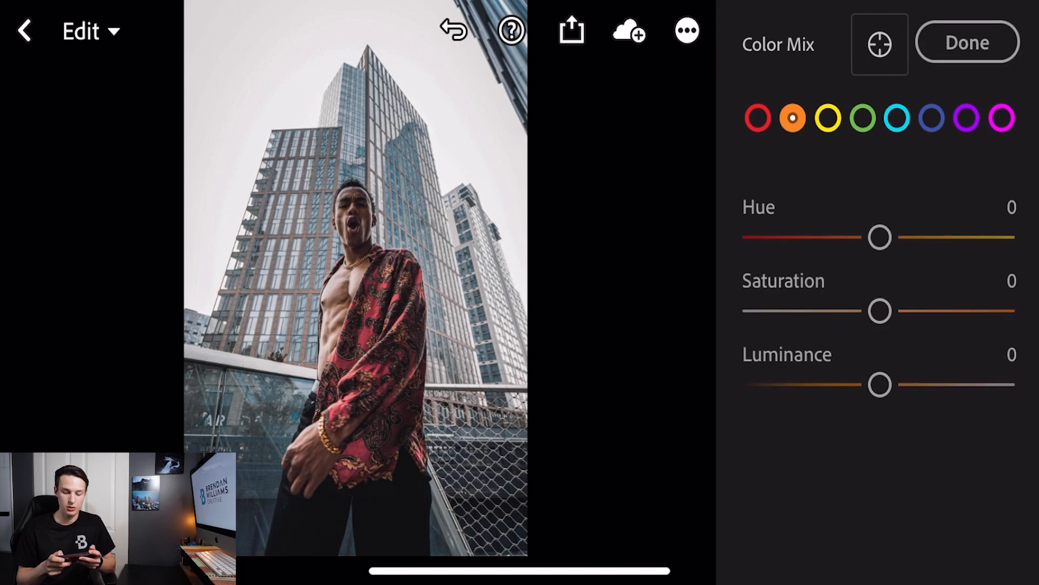
left_click_drag(879, 237, 860, 238)
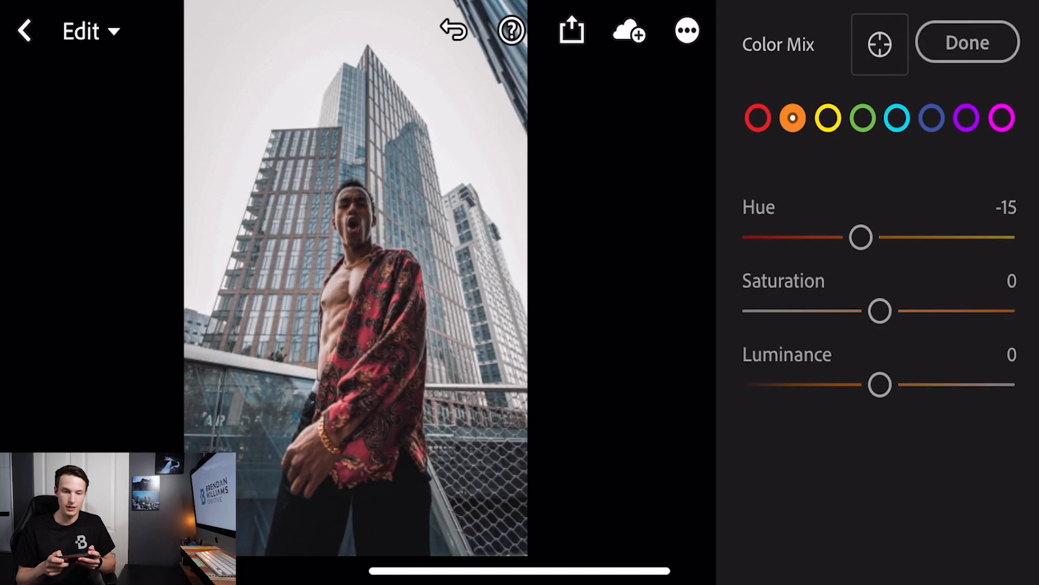
left_click_drag(880, 311, 869, 311)
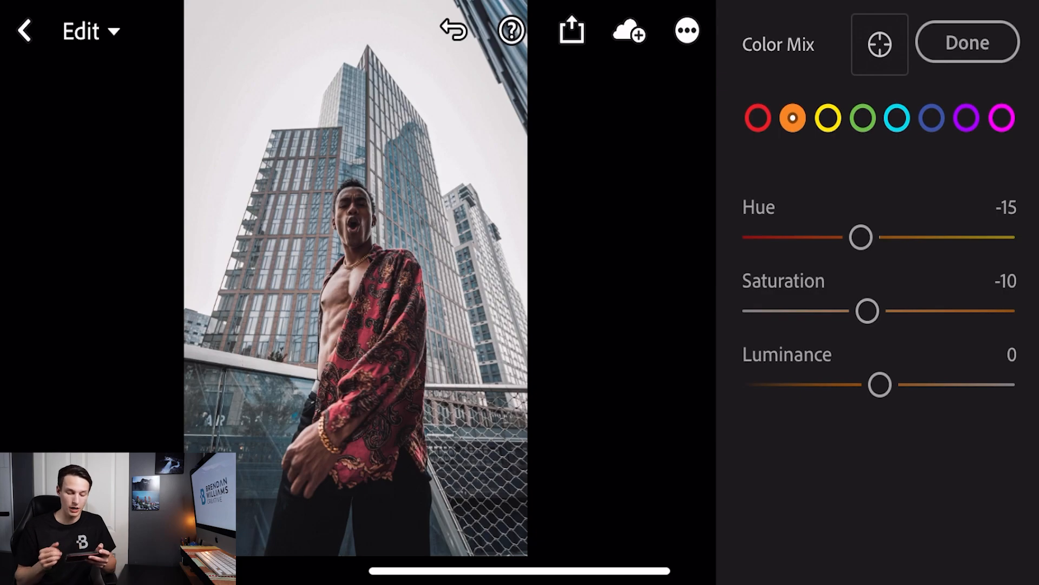
left_click(794, 118)
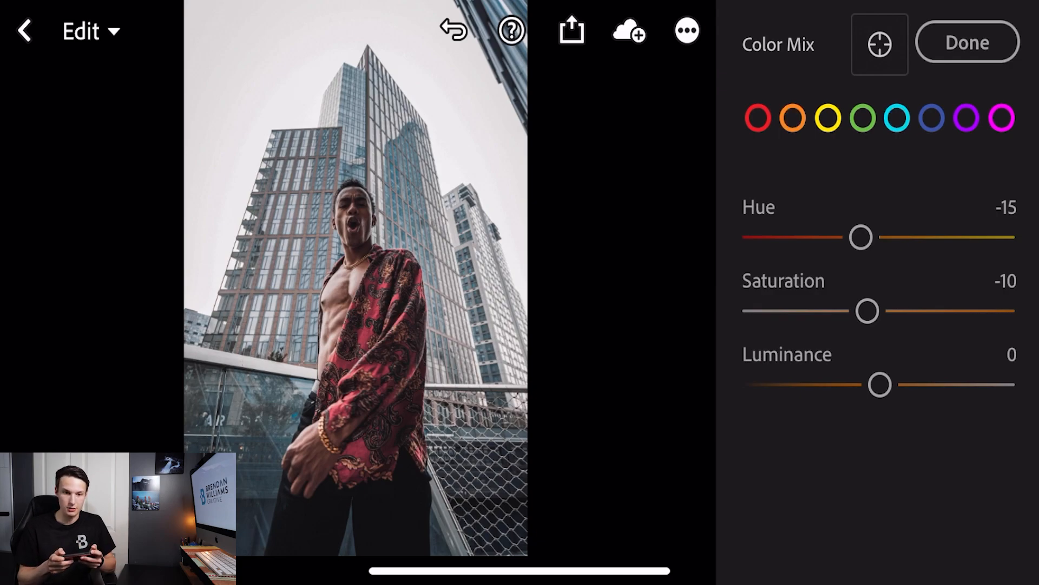
Set the Aqua range to saturation -75 and luminance -40.
left_click(896, 118)
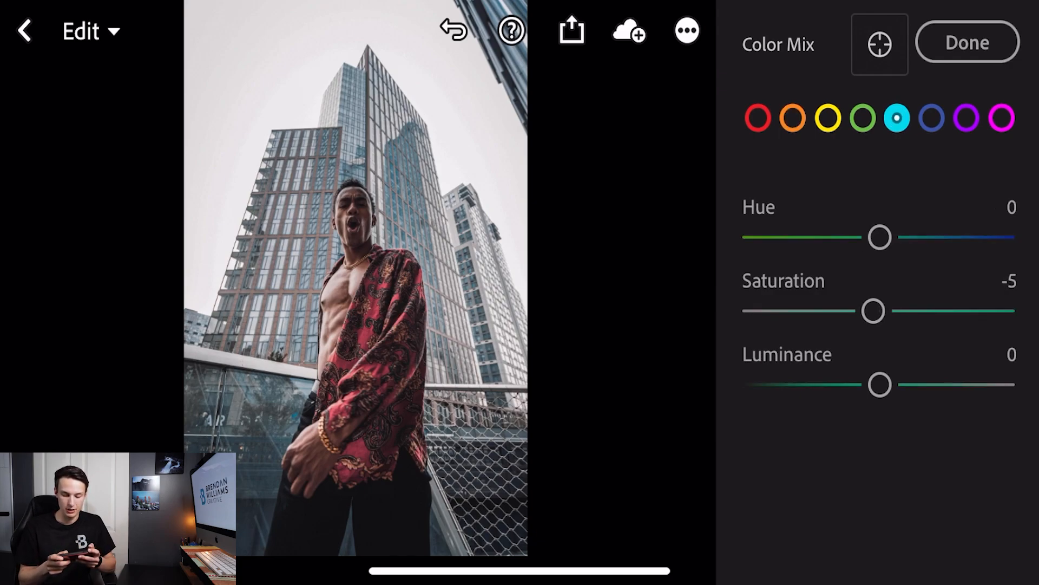
left_click_drag(874, 310, 823, 311)
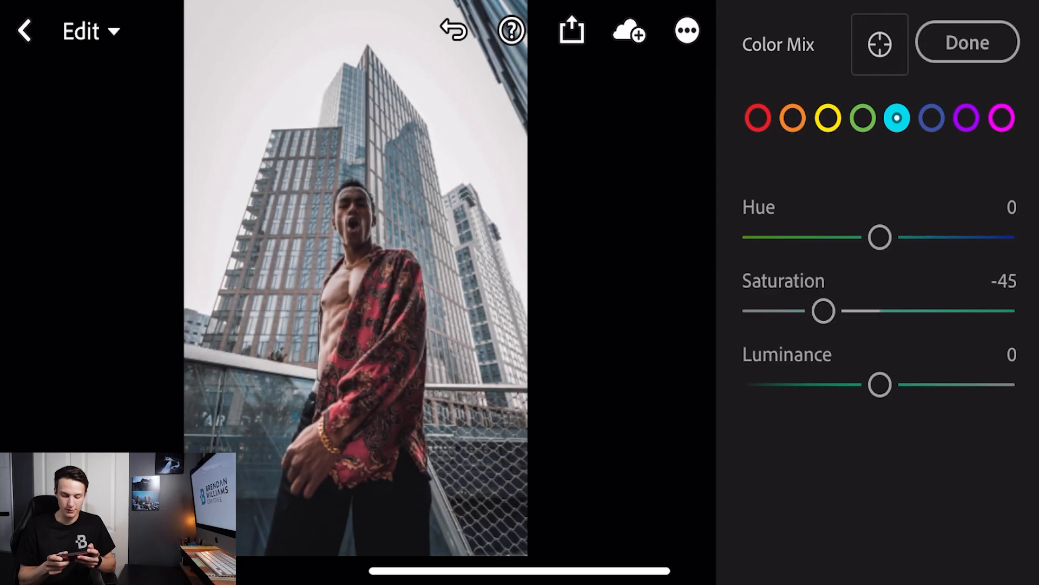
left_click_drag(823, 311, 792, 311)
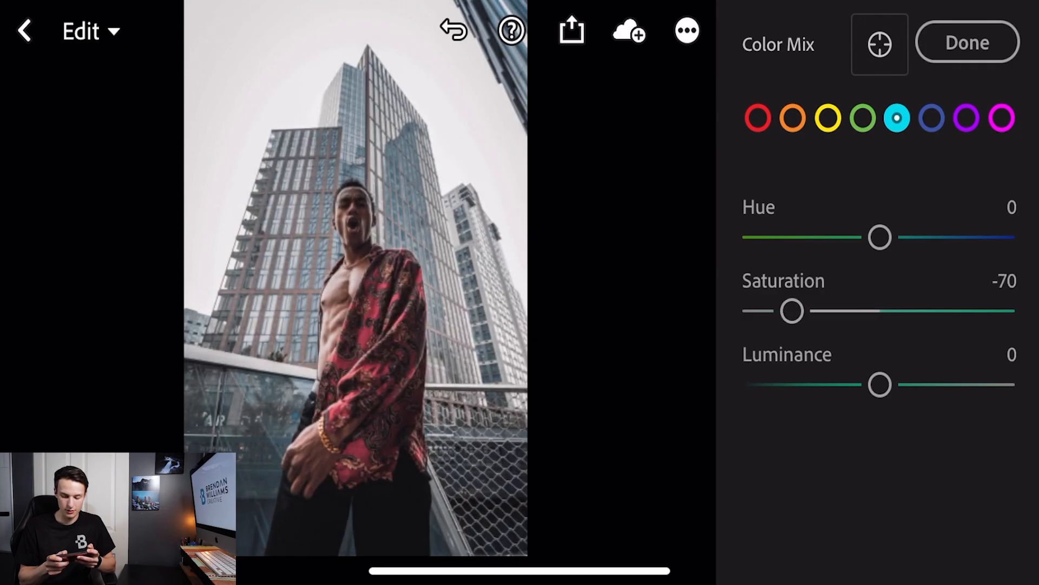
left_click_drag(792, 311, 786, 311)
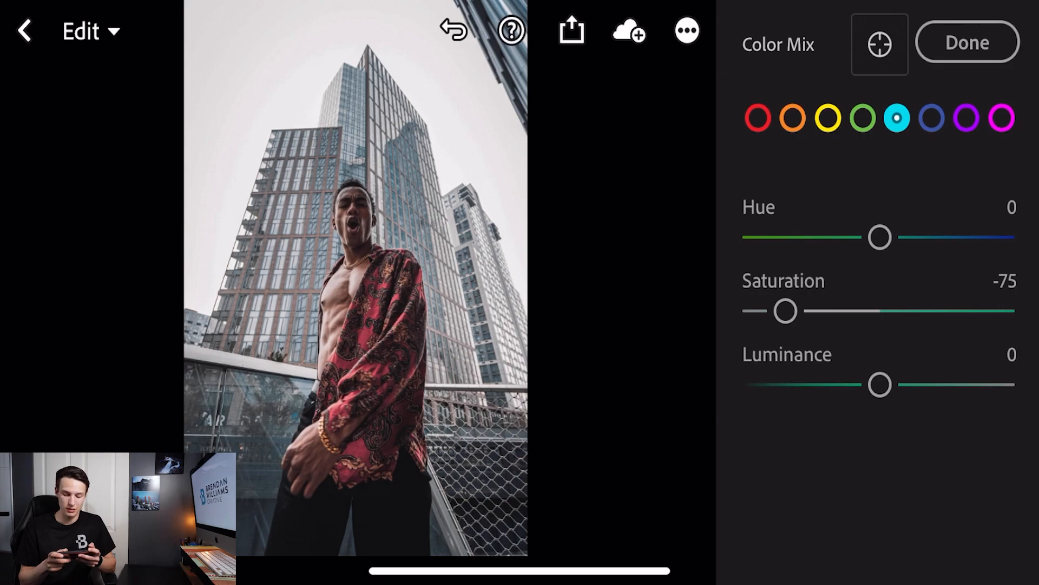
left_click_drag(879, 385, 835, 384)
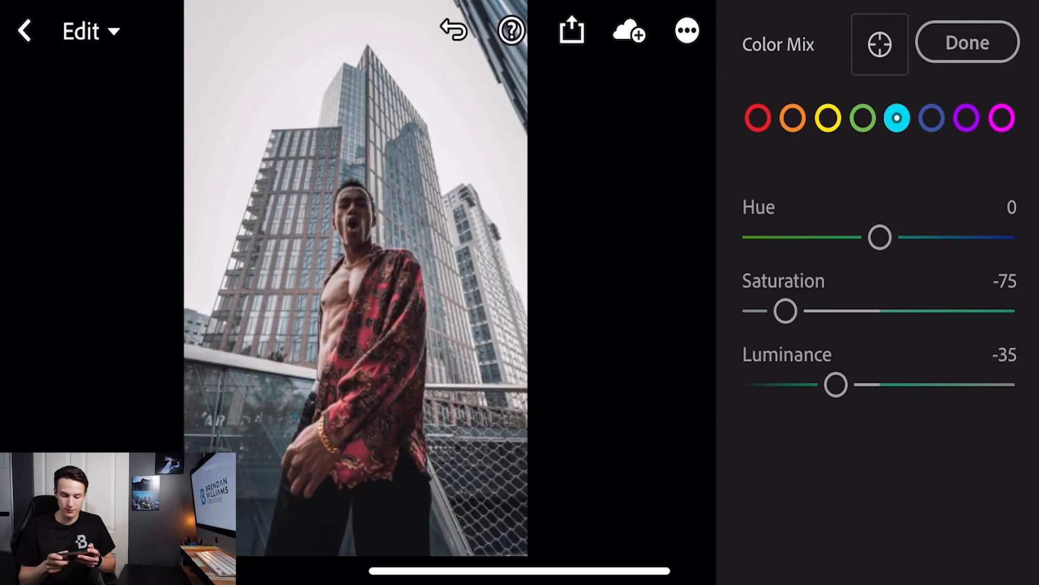
left_click_drag(837, 385, 829, 385)
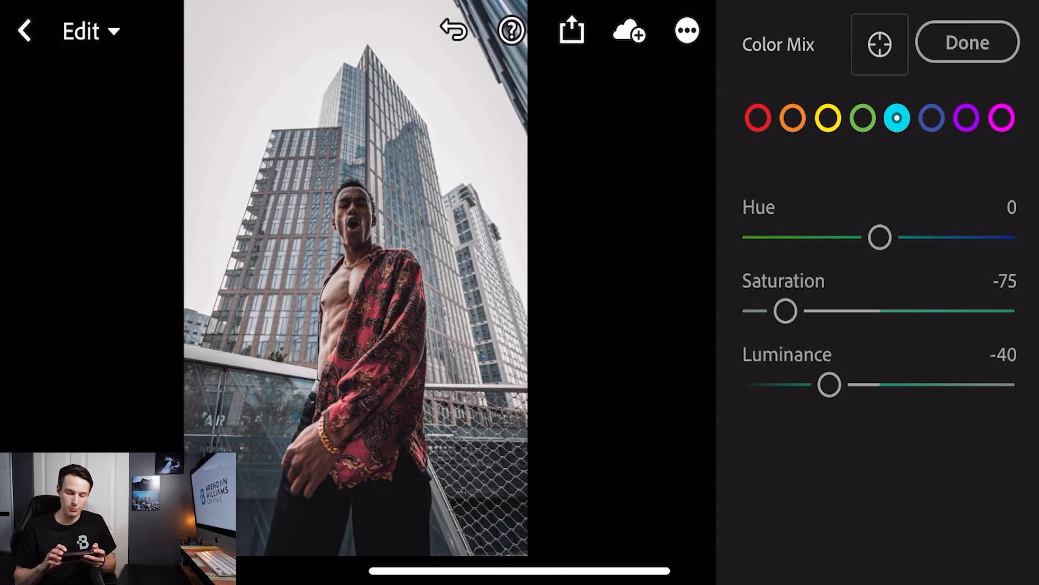
Set the Blue range to hue -15, saturation -60 and luminance -55.
left_click(932, 118)
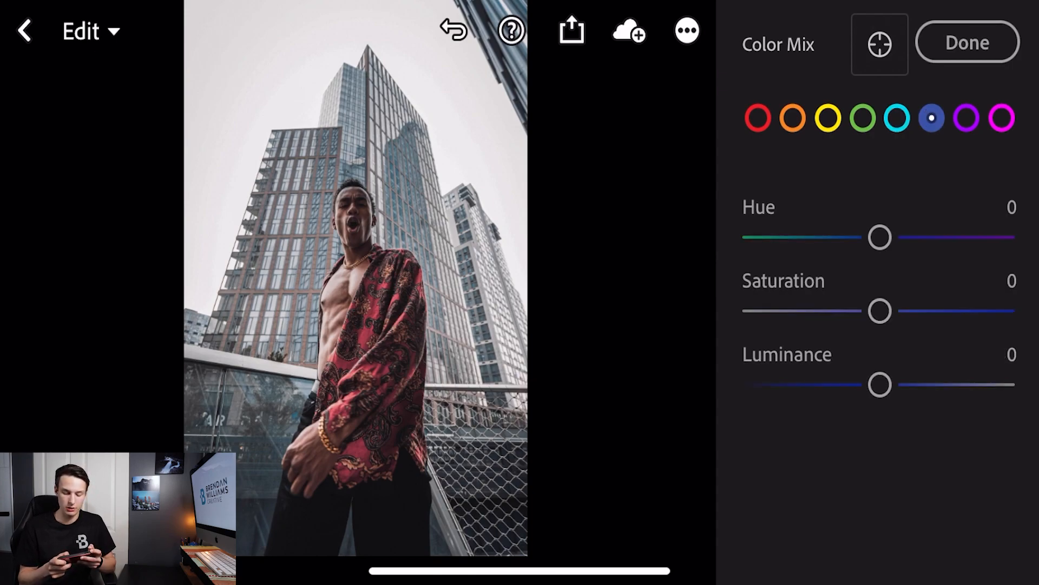
left_click_drag(879, 237, 860, 237)
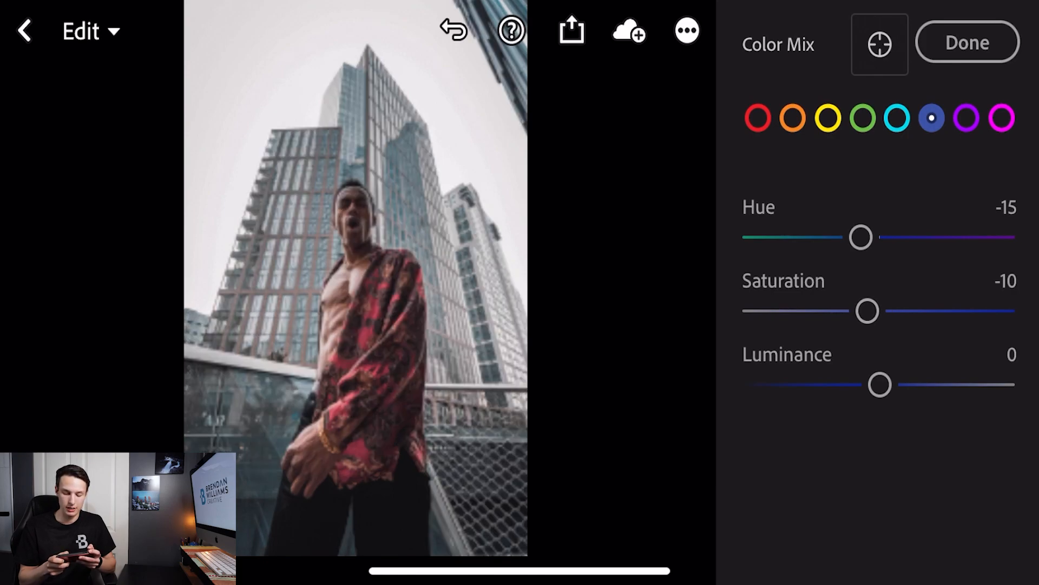
left_click_drag(868, 311, 804, 311)
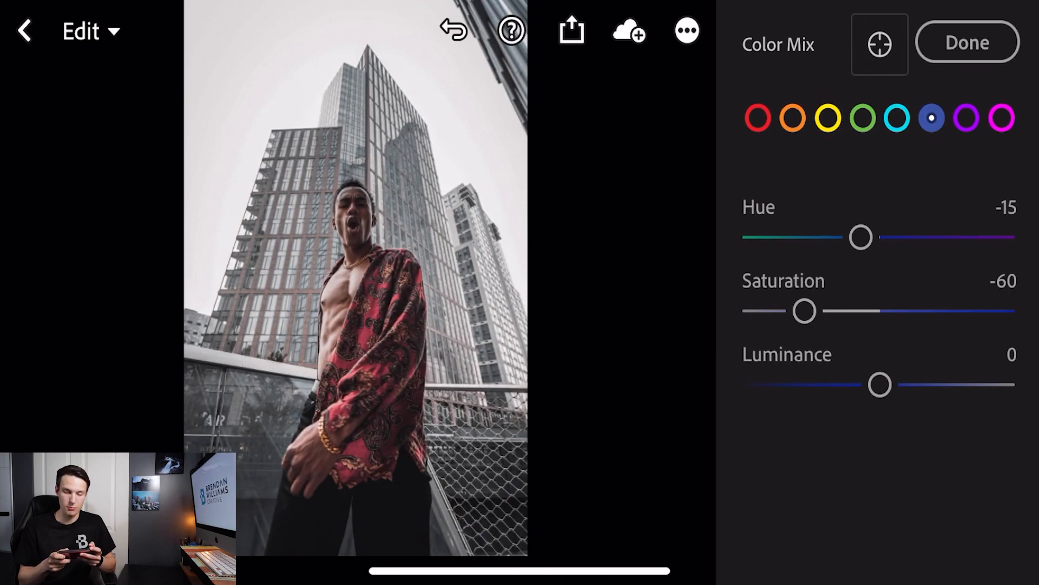
left_click_drag(881, 384, 855, 385)
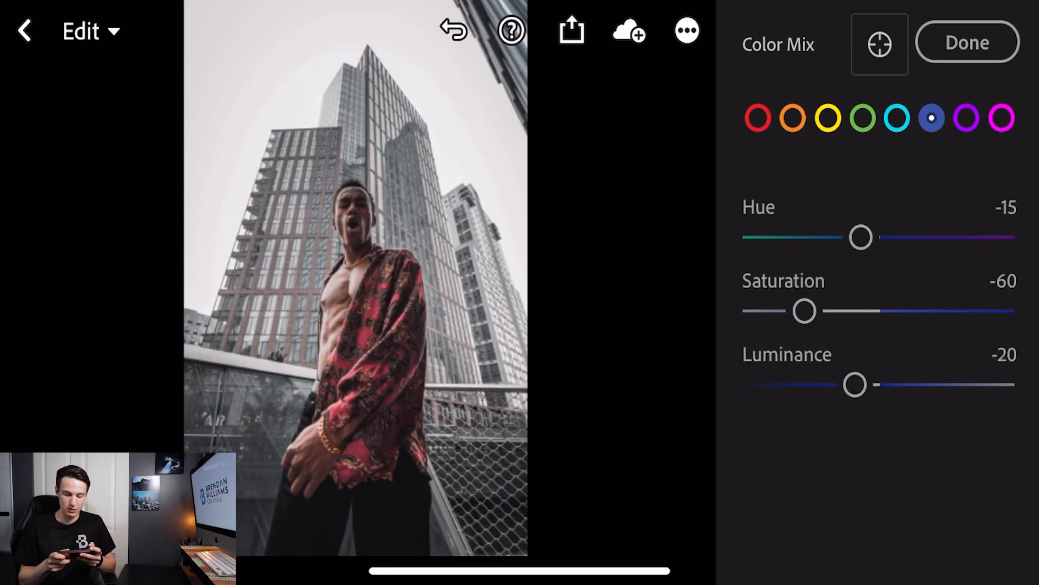
left_click_drag(856, 385, 810, 385)
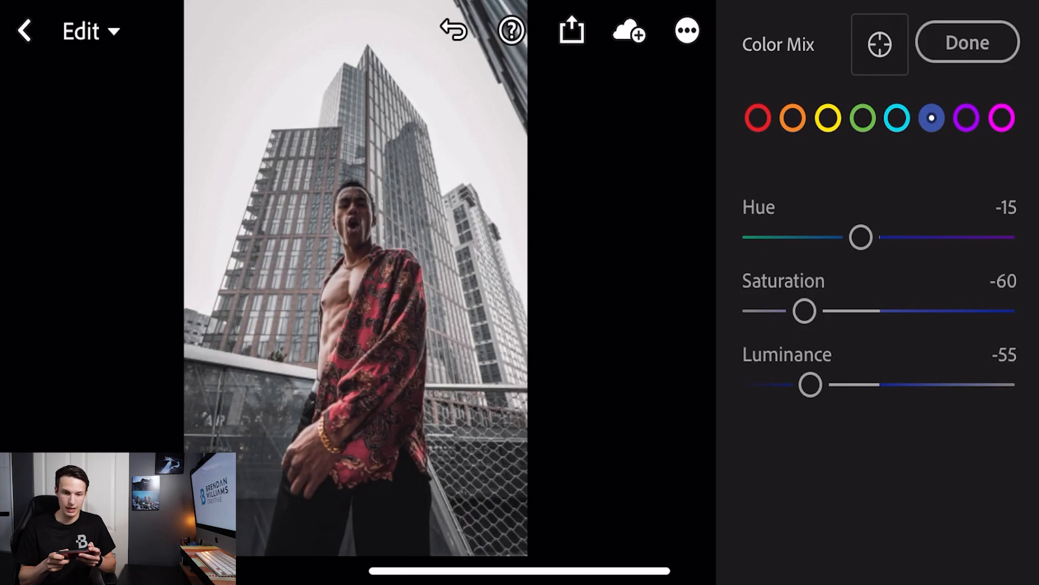
left_click_drag(810, 384, 817, 385)
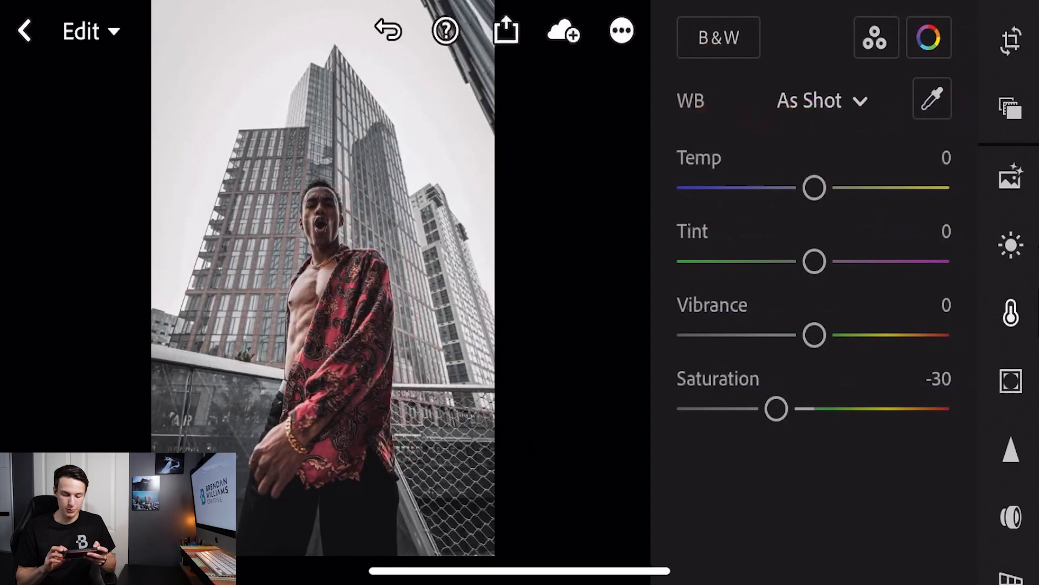
In Effects, set Texture +15, Clarity +10 and a dark Vignette of about -20.
scroll("down", 3)
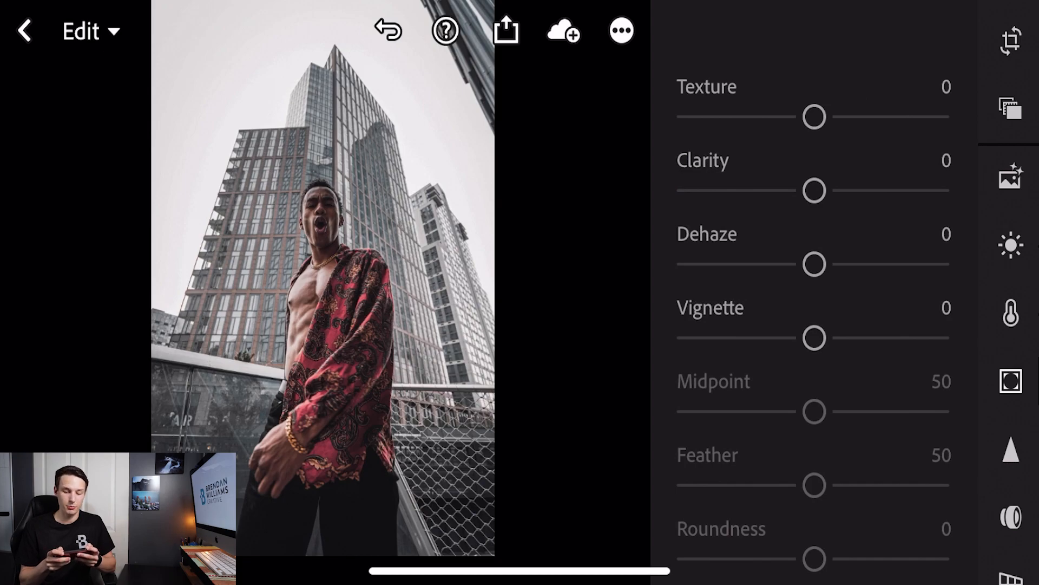
left_click_drag(814, 117, 834, 117)
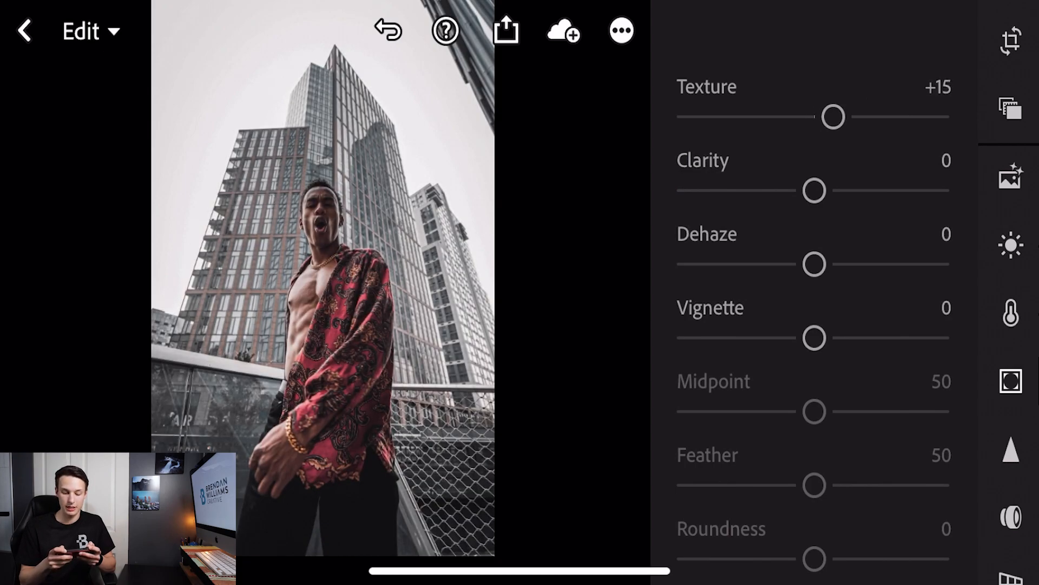
left_click_drag(815, 191, 827, 191)
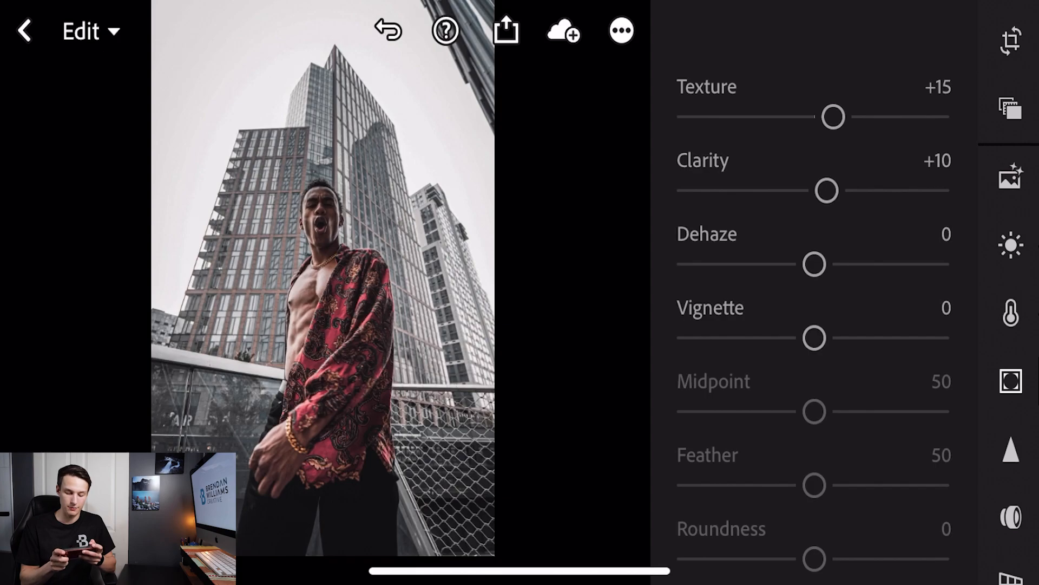
left_click_drag(814, 338, 789, 330)
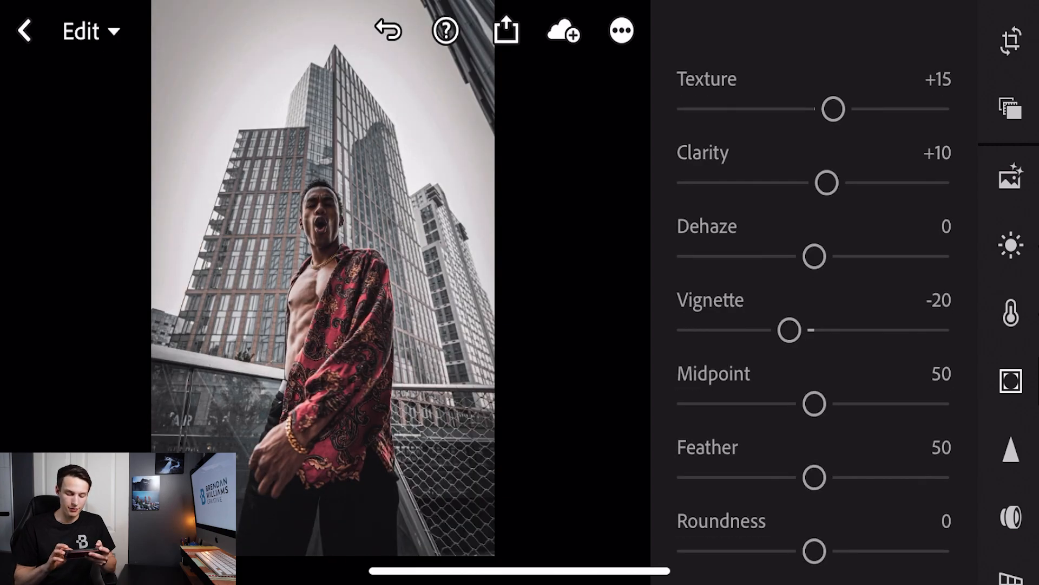
scroll("down", 3)
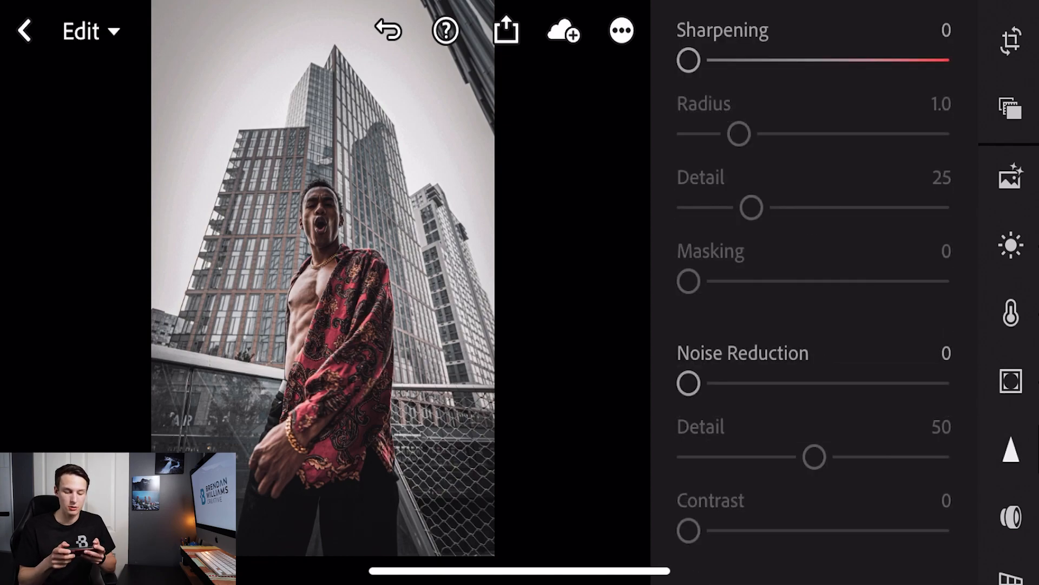
Raise Sharpening from 0 to about 28 in the Detail panel.
left_click_drag(688, 61, 709, 61)
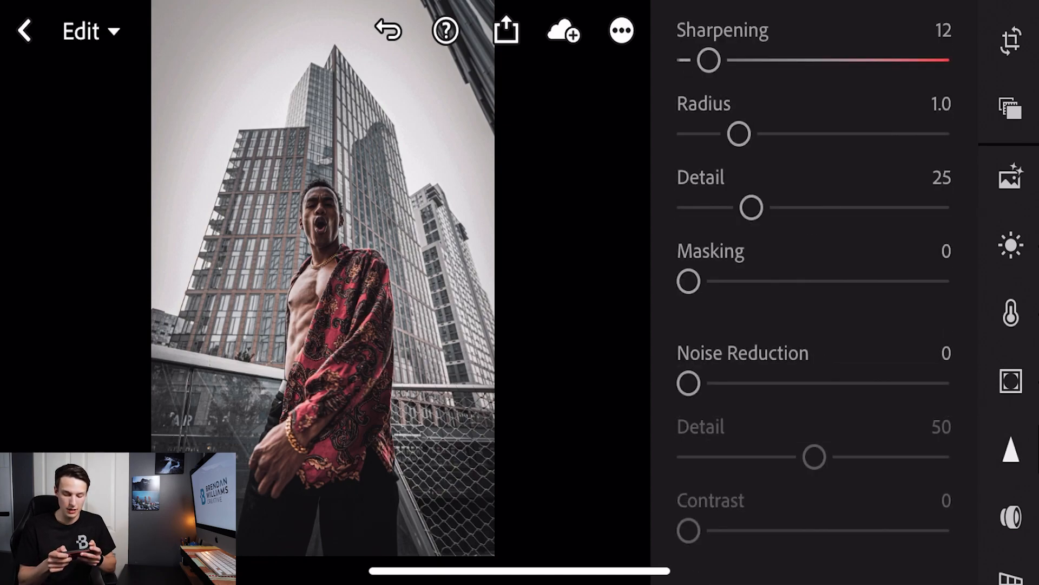
left_click_drag(708, 61, 736, 60)
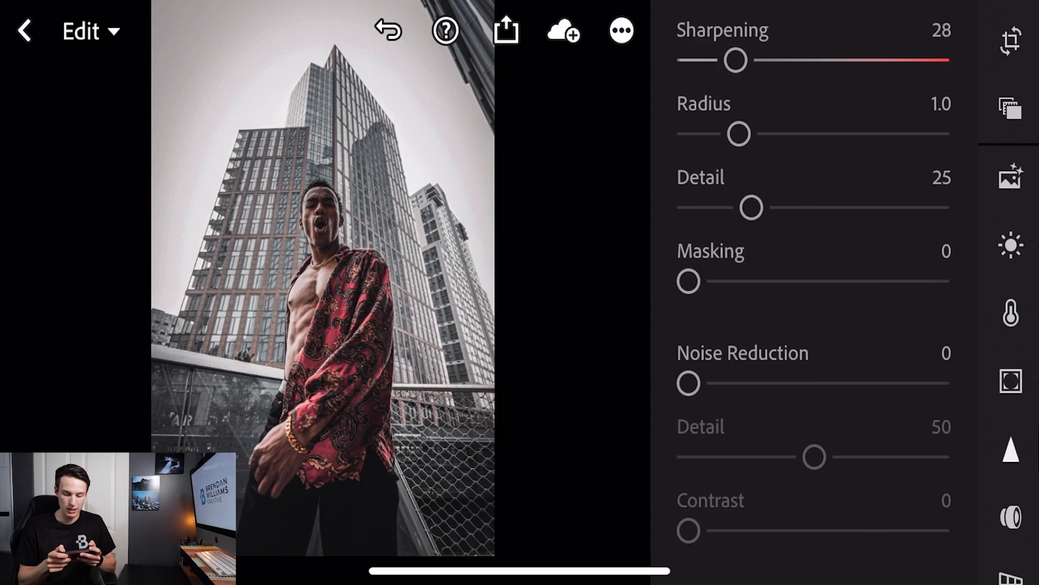
left_click_drag(737, 60, 743, 60)
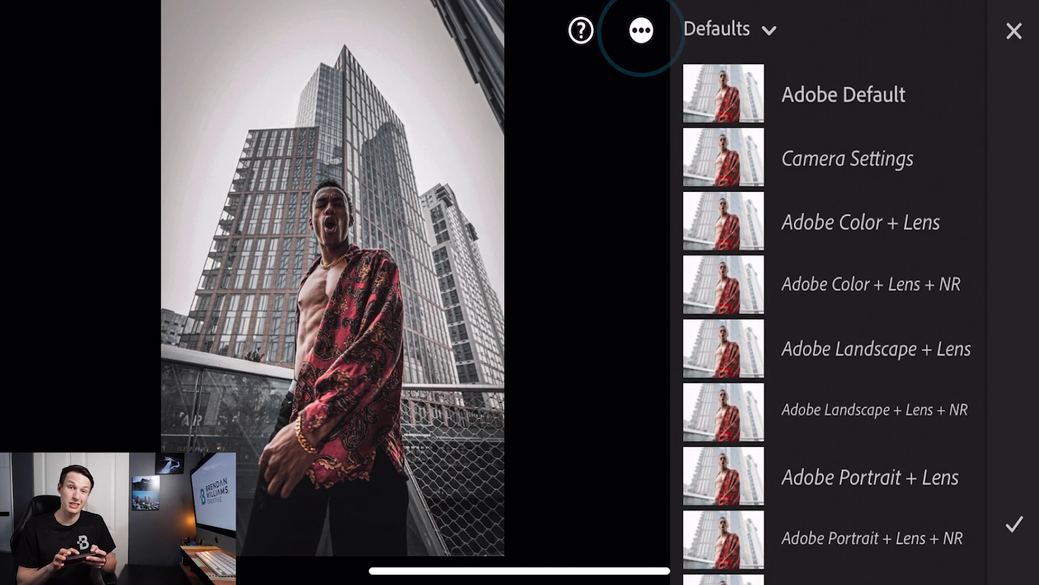
Create a new preset from this edit named 'urban moody'.
left_click(639, 31)
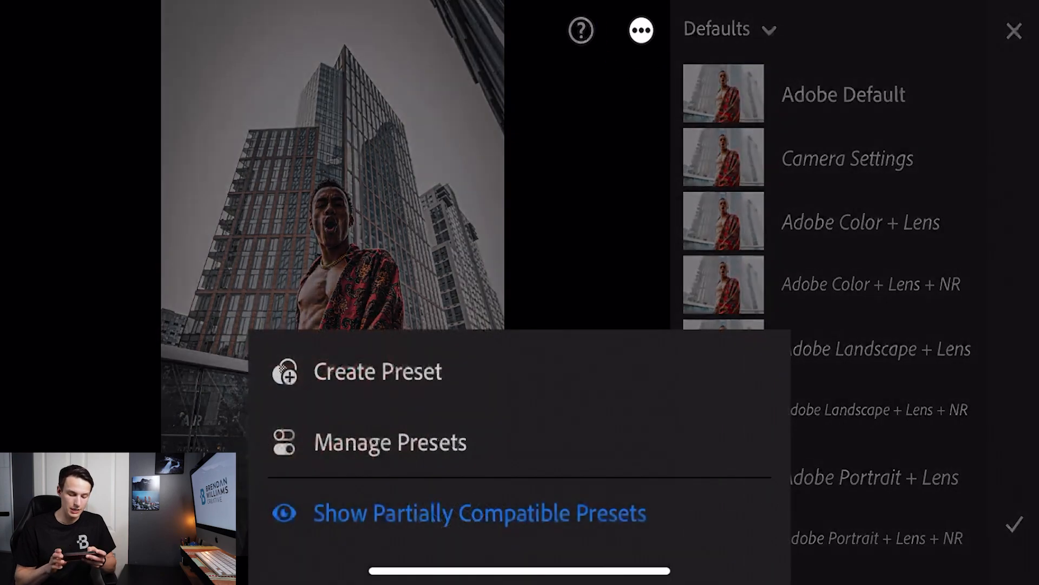
left_click(378, 371)
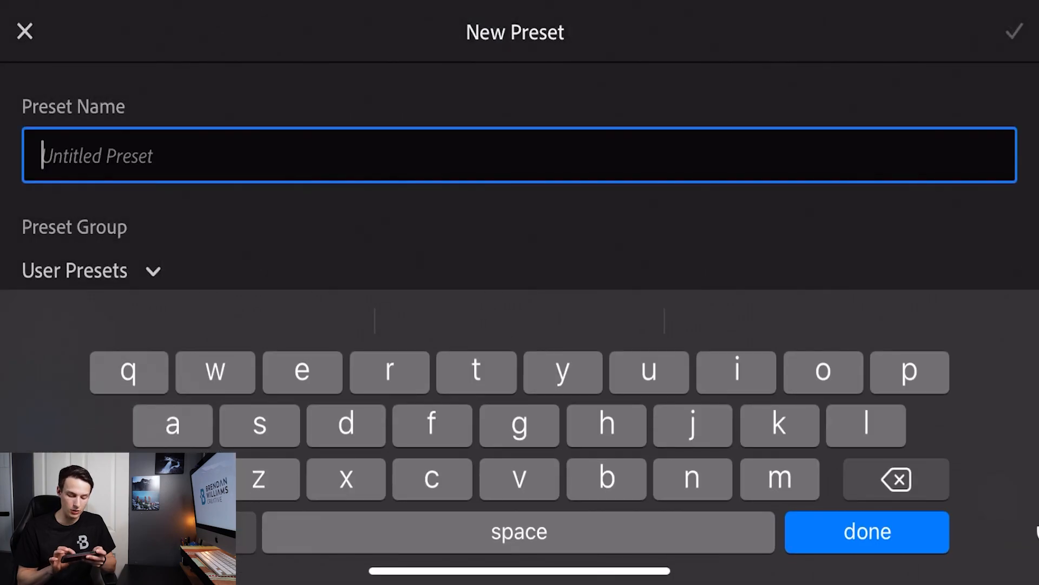
type("urban moody")
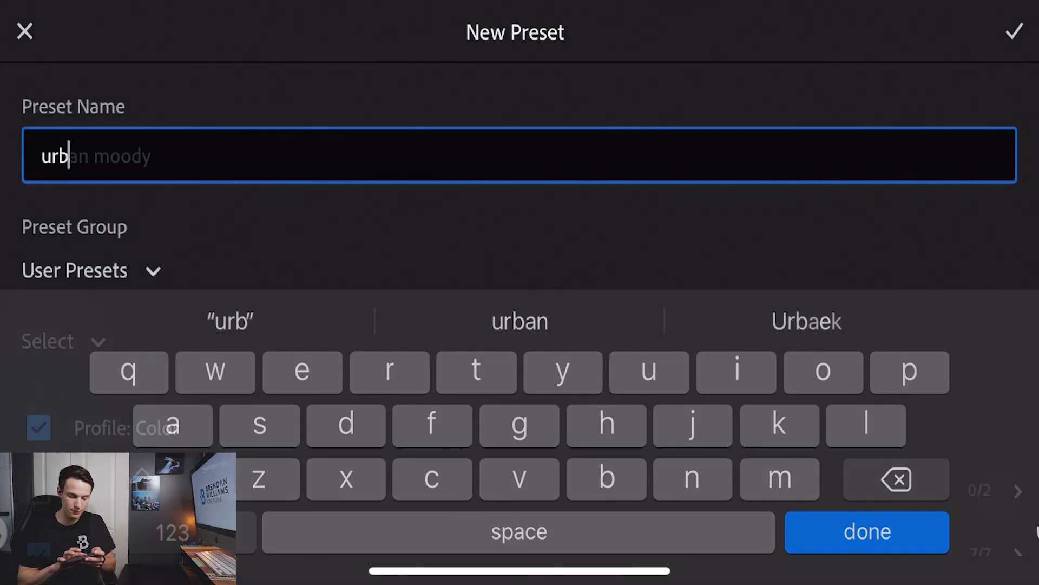
left_click(866, 531)
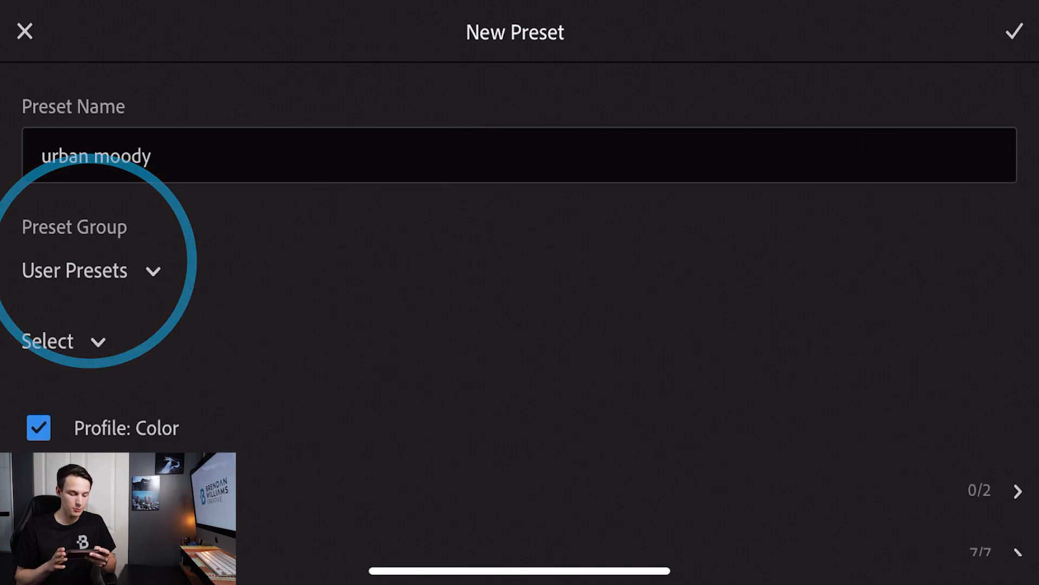
Place the preset in the Moody Urban group and save it.
left_click(75, 269)
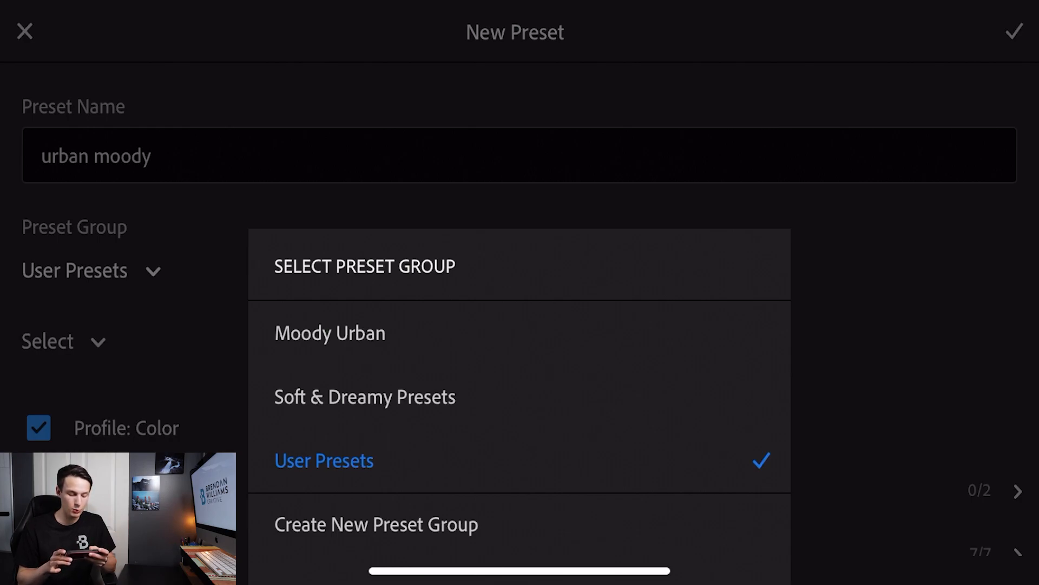
left_click(329, 332)
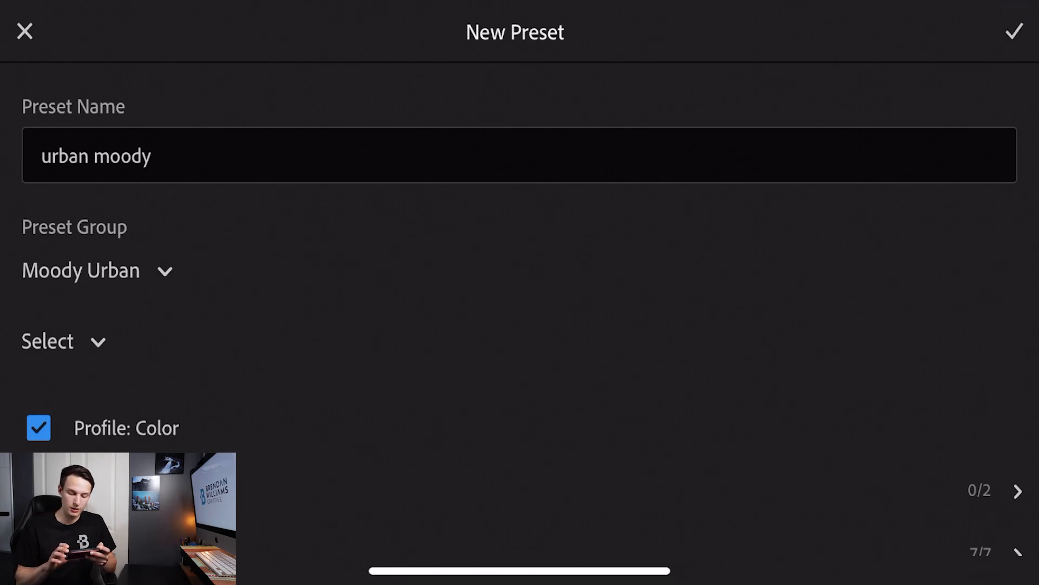
left_click(1016, 32)
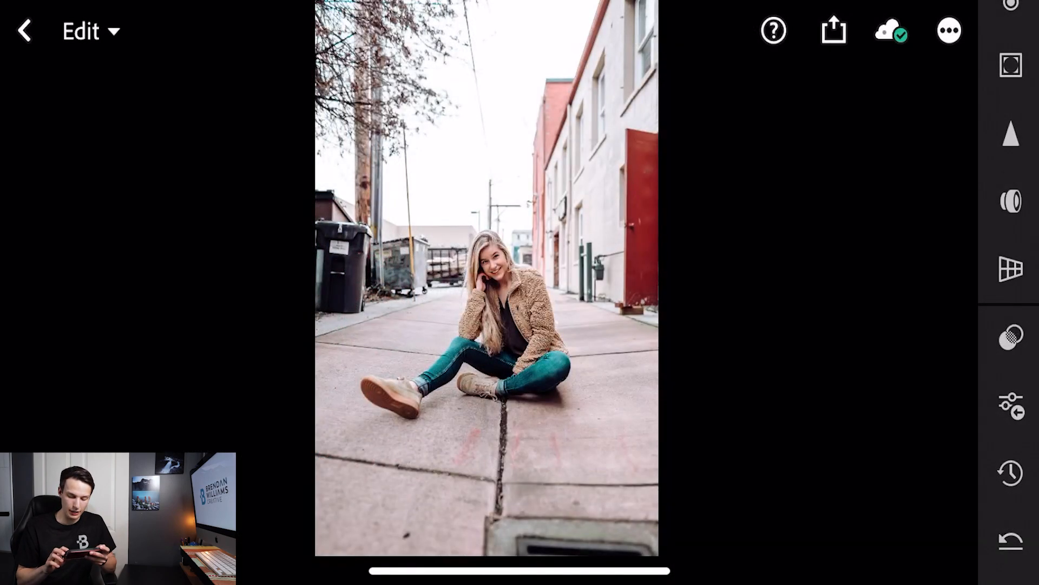
Apply the urban moody preset from Moody Urban to the alley portrait and confirm.
left_click(1011, 333)
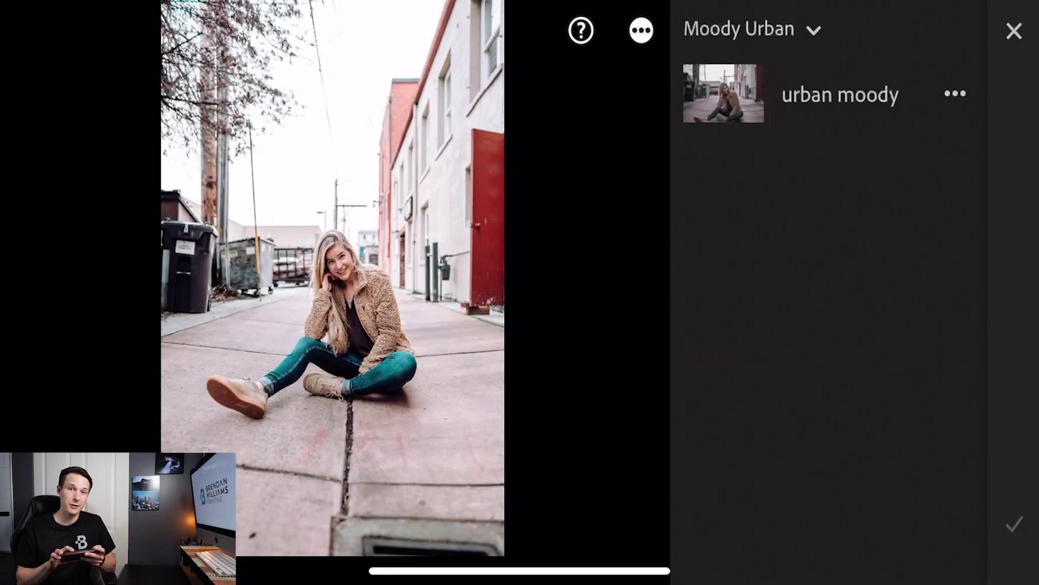
left_click(840, 94)
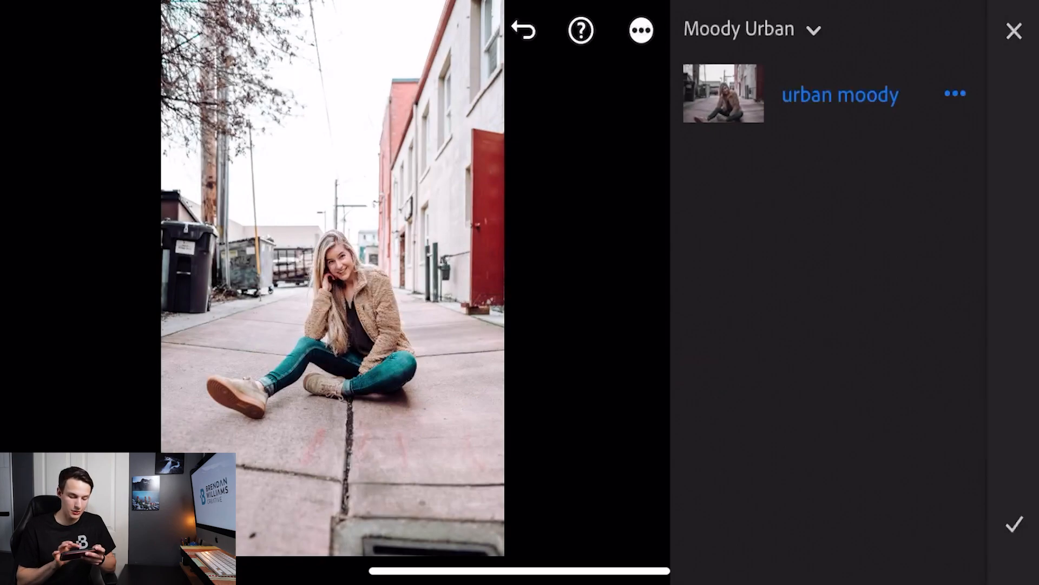
left_click(725, 93)
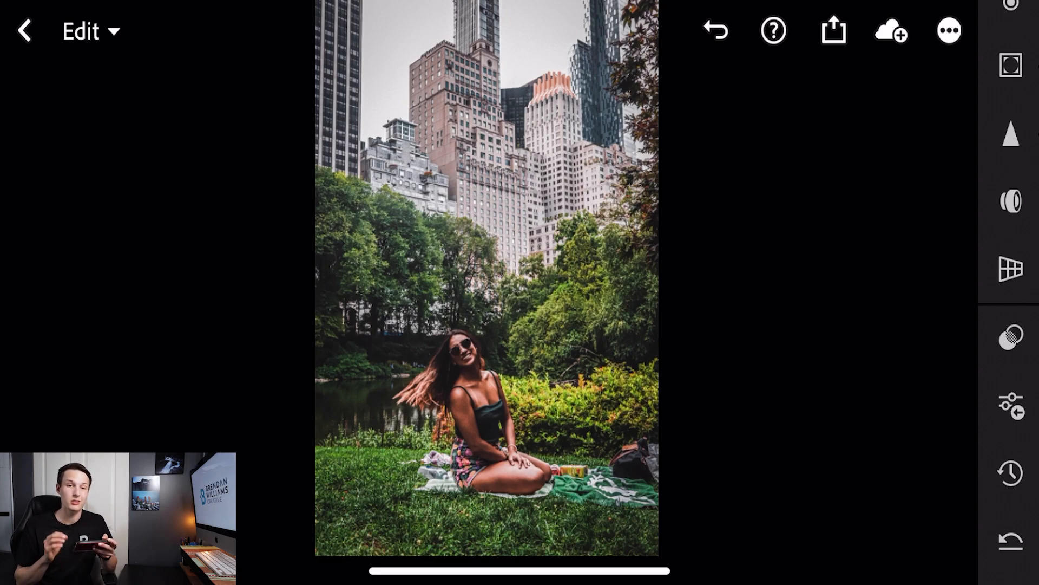
In Color Mix, set the park portrait's greens to saturation -45 and luminance +23.
scroll("down", 3)
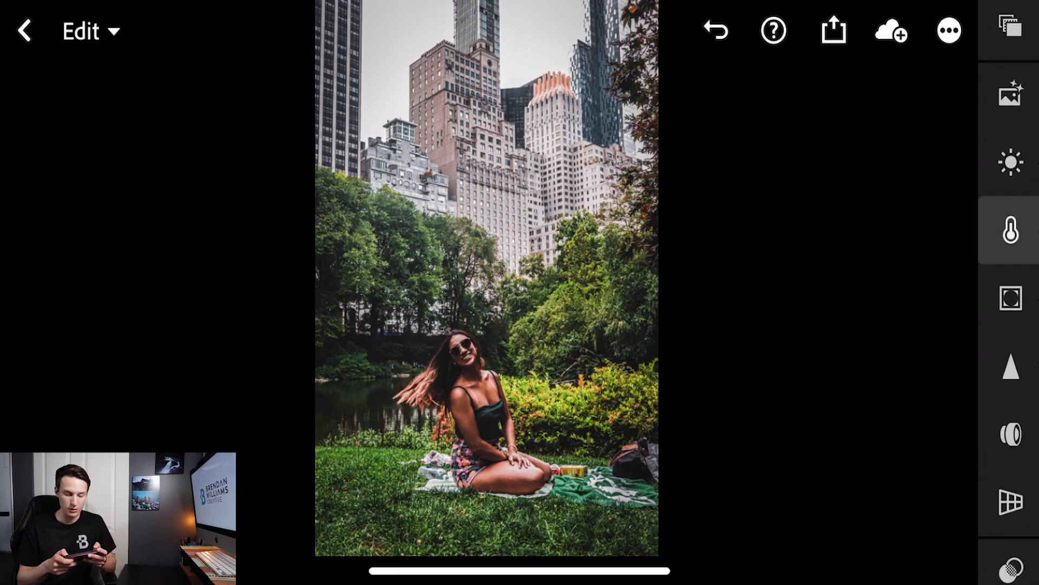
left_click(1010, 230)
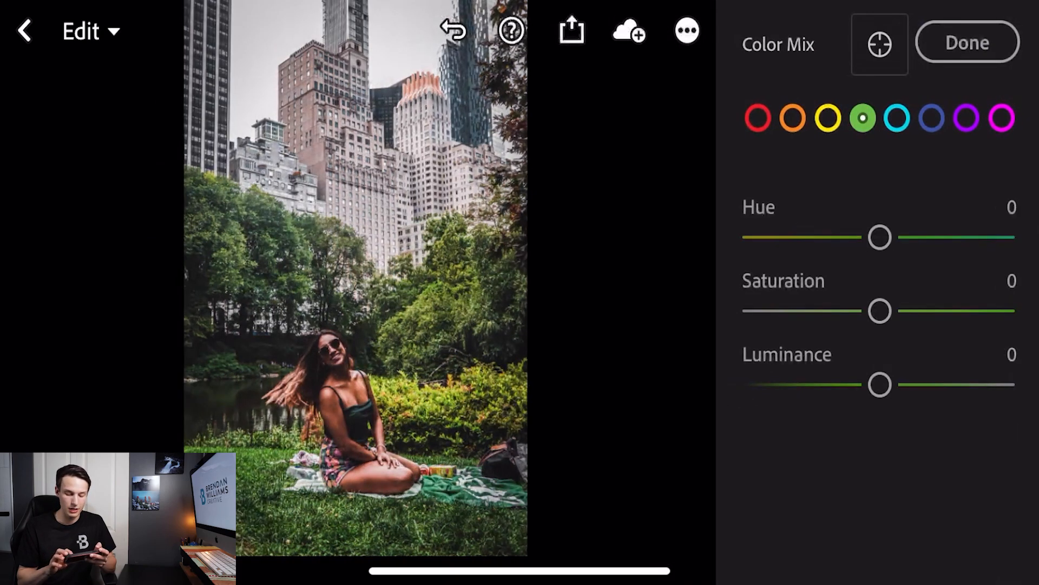
left_click_drag(879, 311, 851, 311)
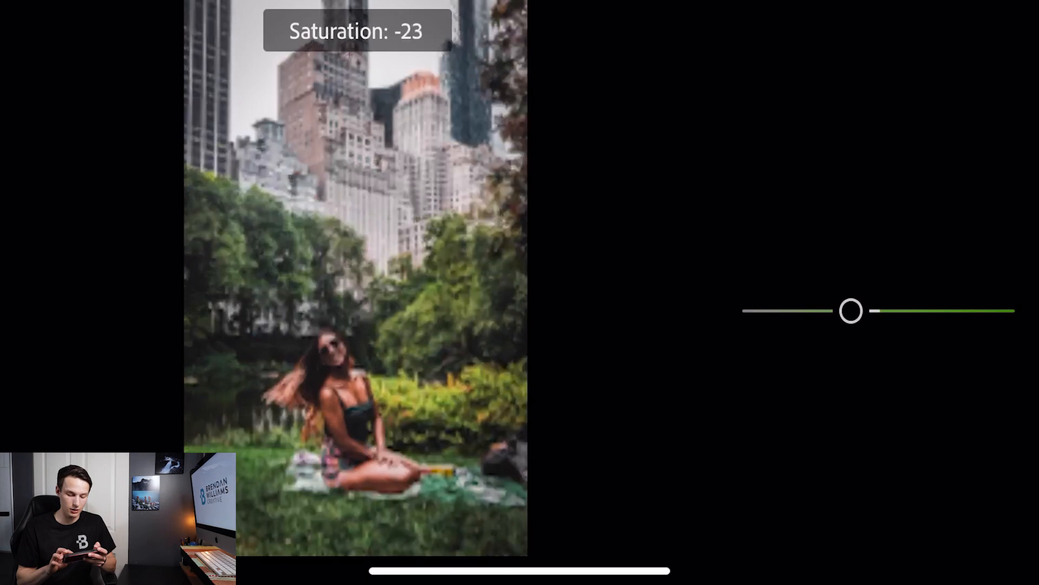
left_click_drag(852, 311, 823, 310)
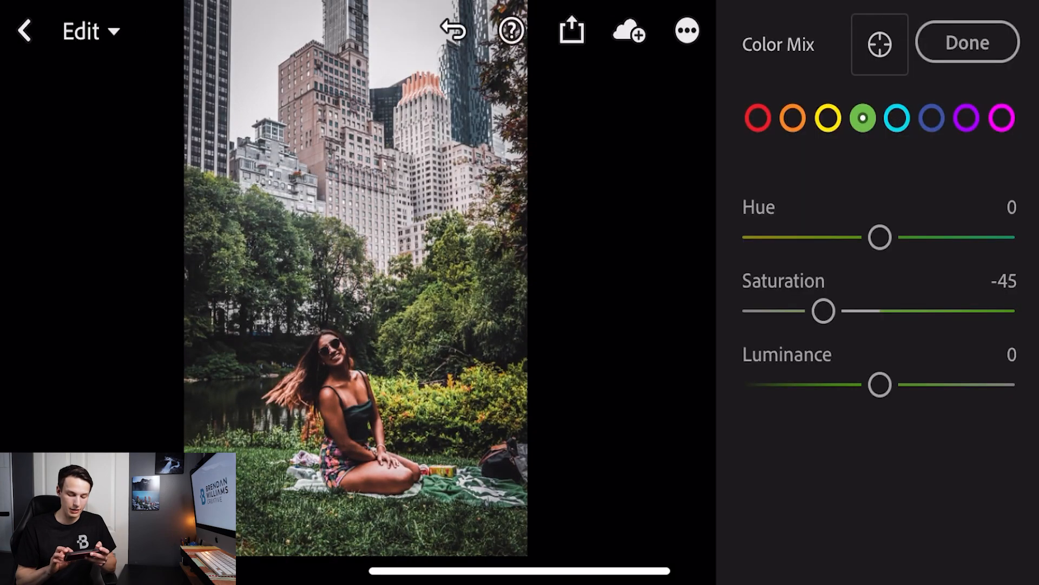
left_click_drag(880, 384, 902, 385)
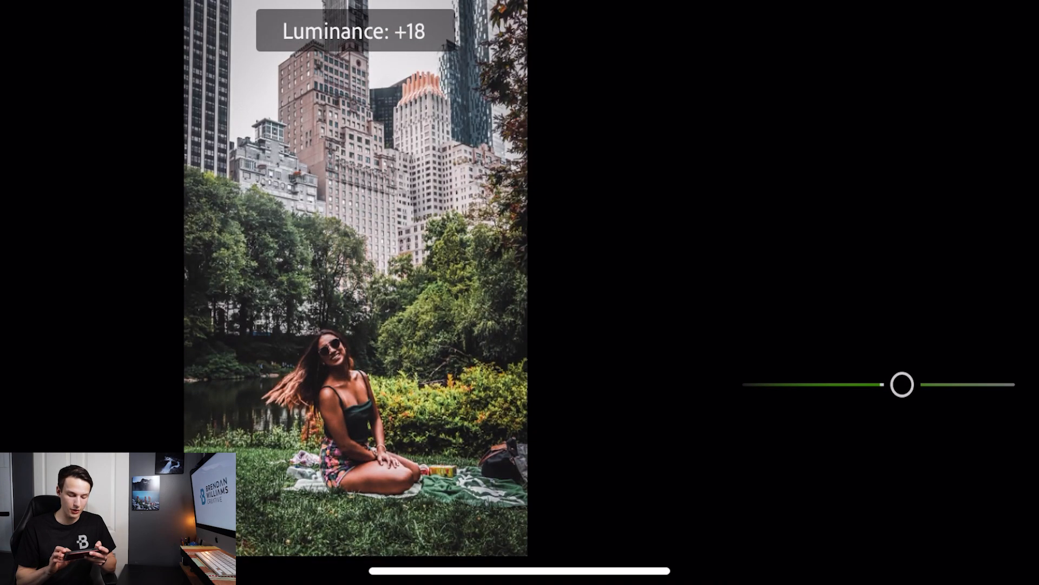
left_click_drag(902, 385, 909, 384)
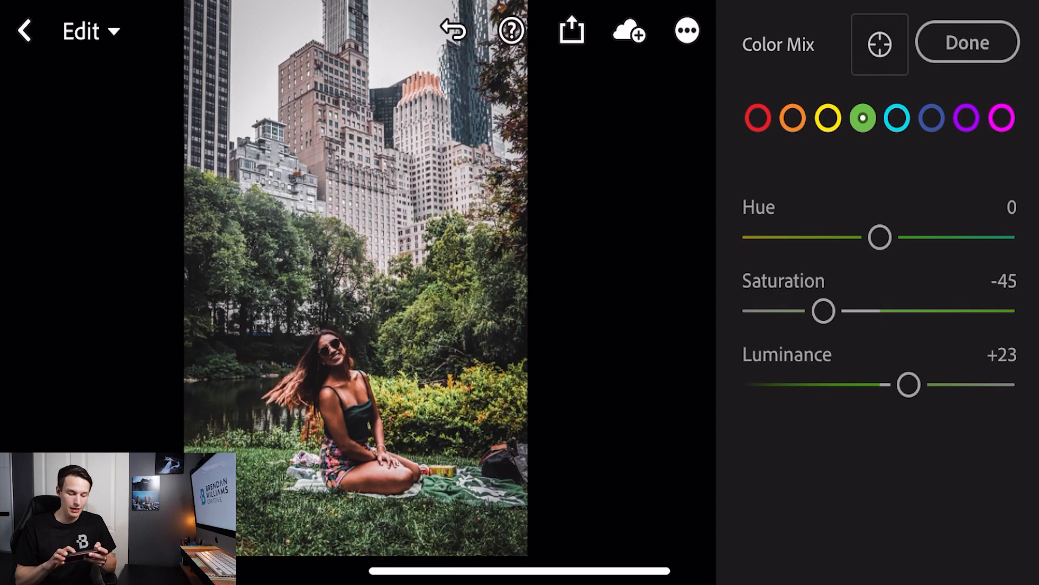
Reduce the orange saturation to about -29 and finish the colour mix.
left_click(794, 118)
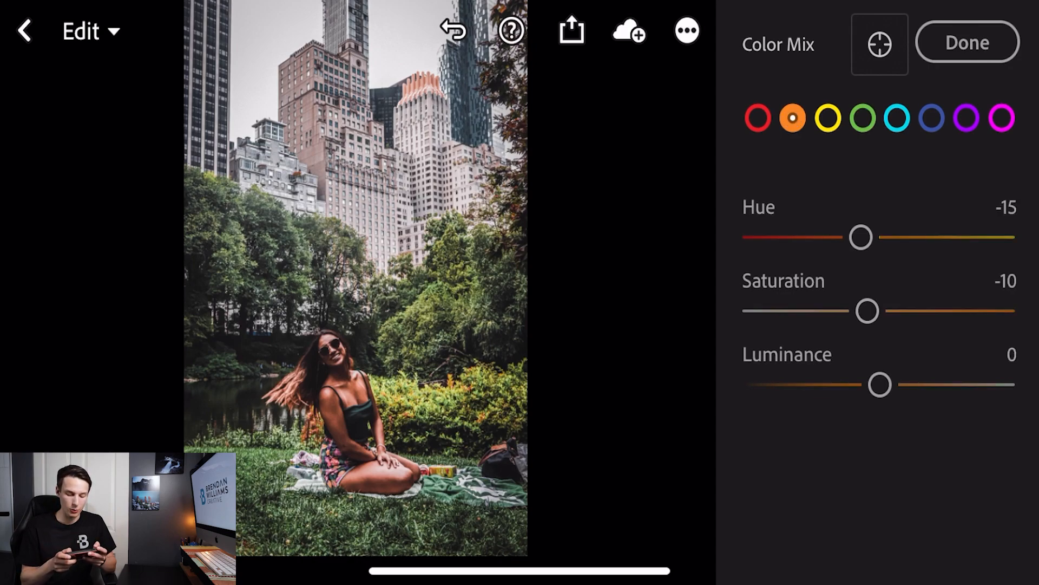
left_click_drag(867, 311, 843, 311)
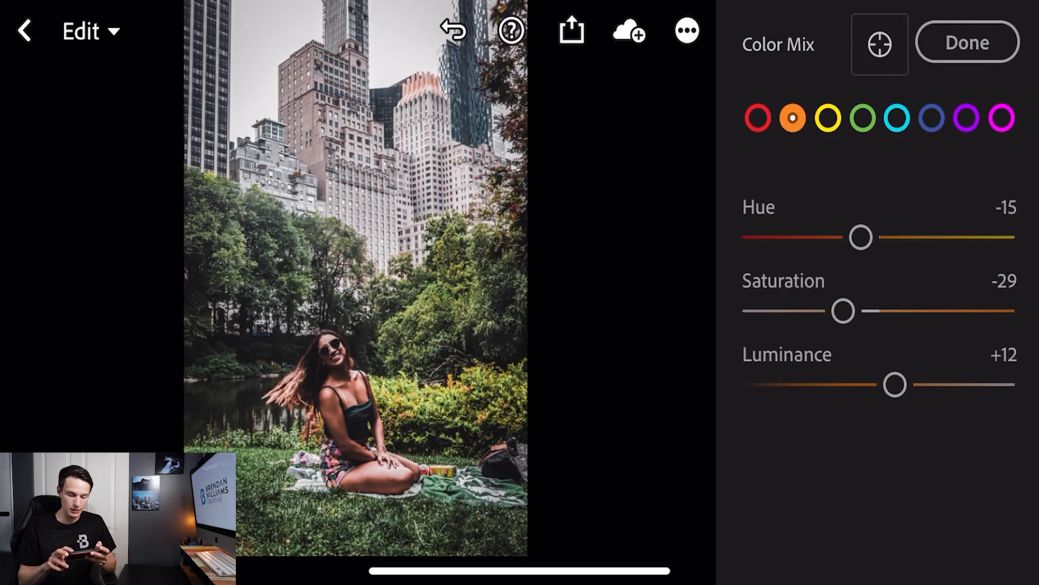
left_click(967, 42)
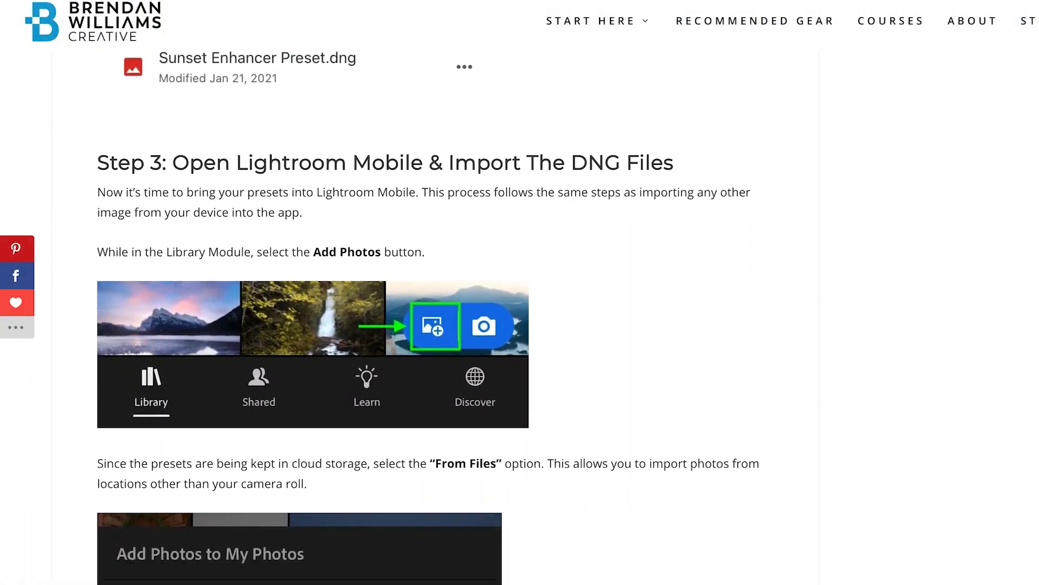
scroll("down", 3)
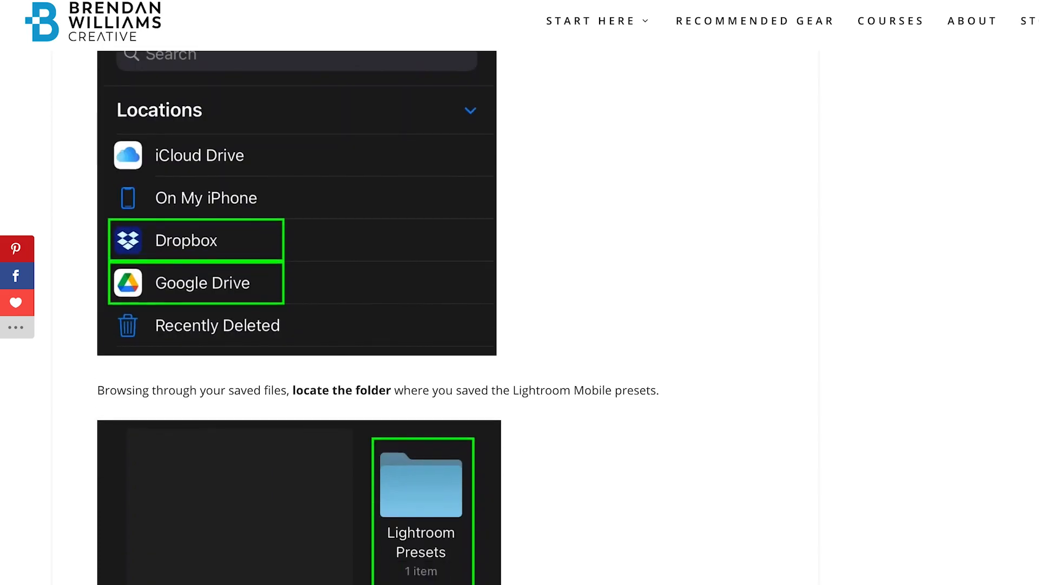
scroll("down", 3)
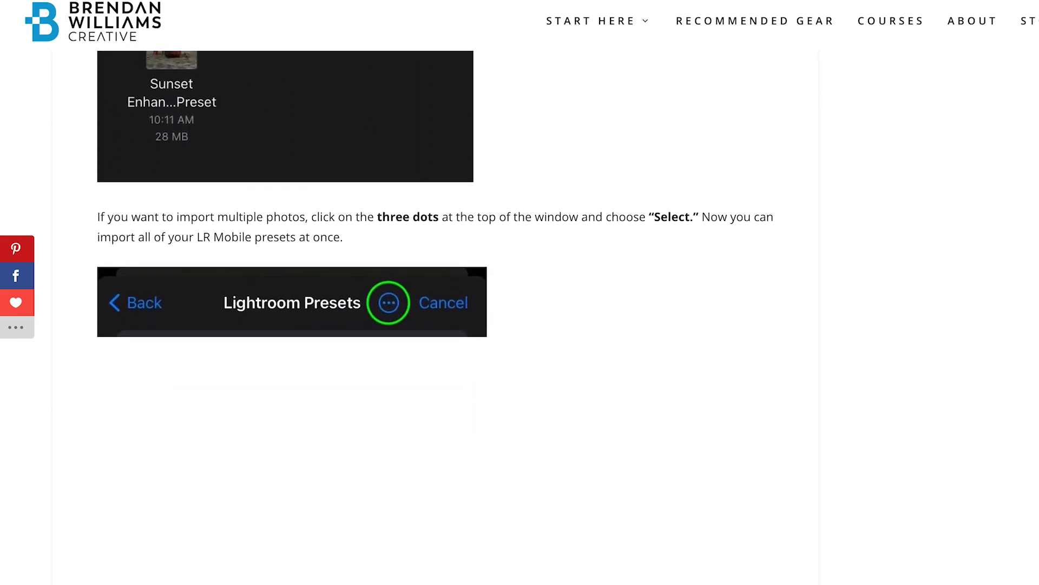